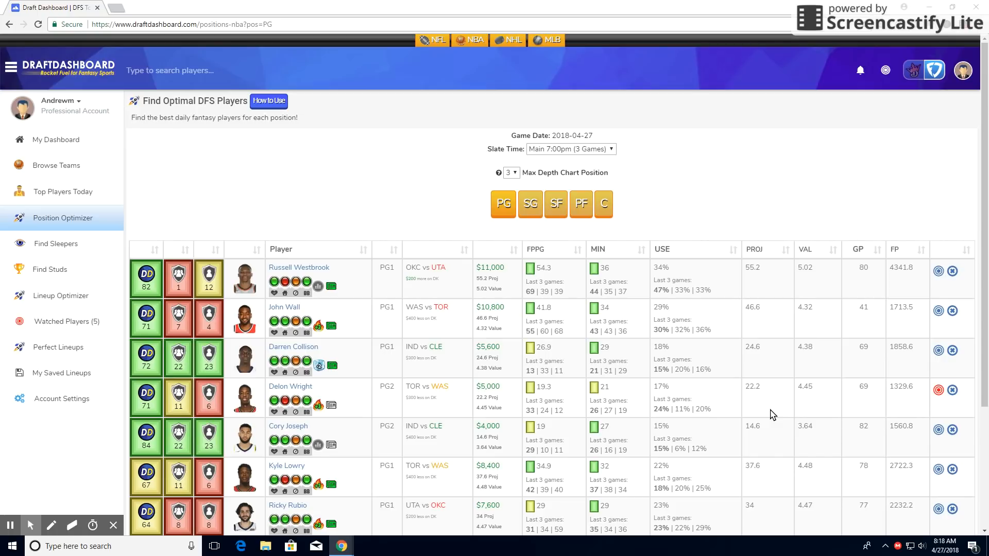
mouse_move(927, 217)
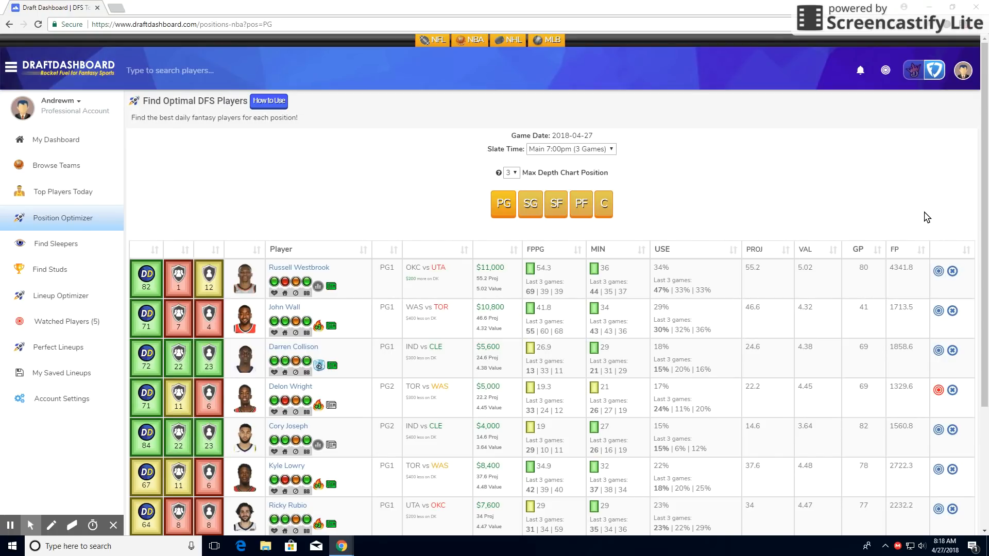
mouse_move(801, 334)
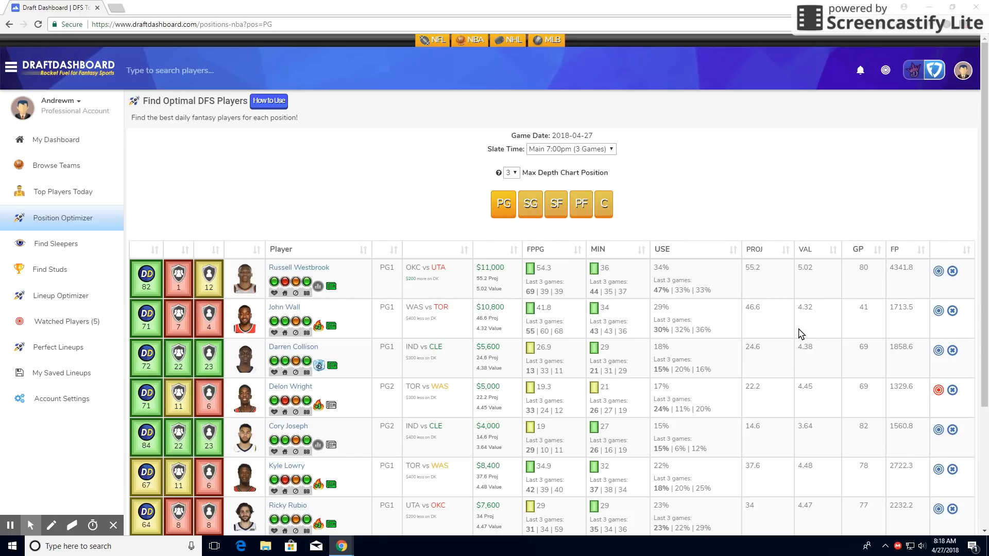
mouse_move(413, 325)
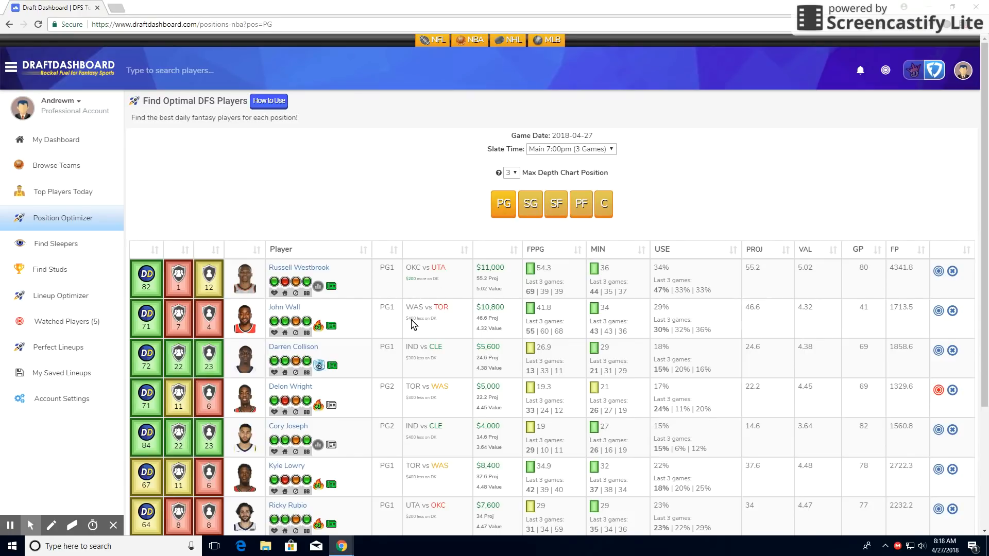
mouse_move(459, 372)
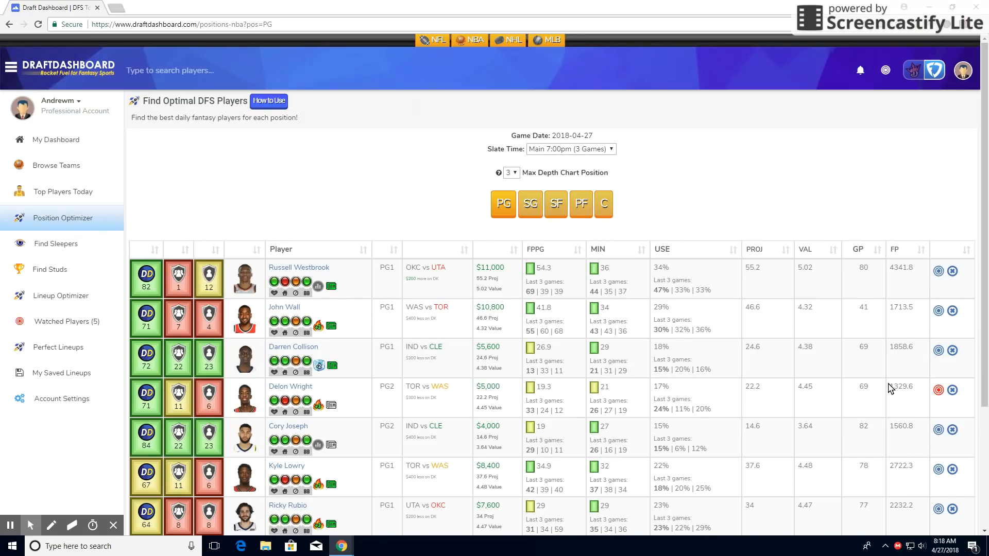
mouse_move(801, 399)
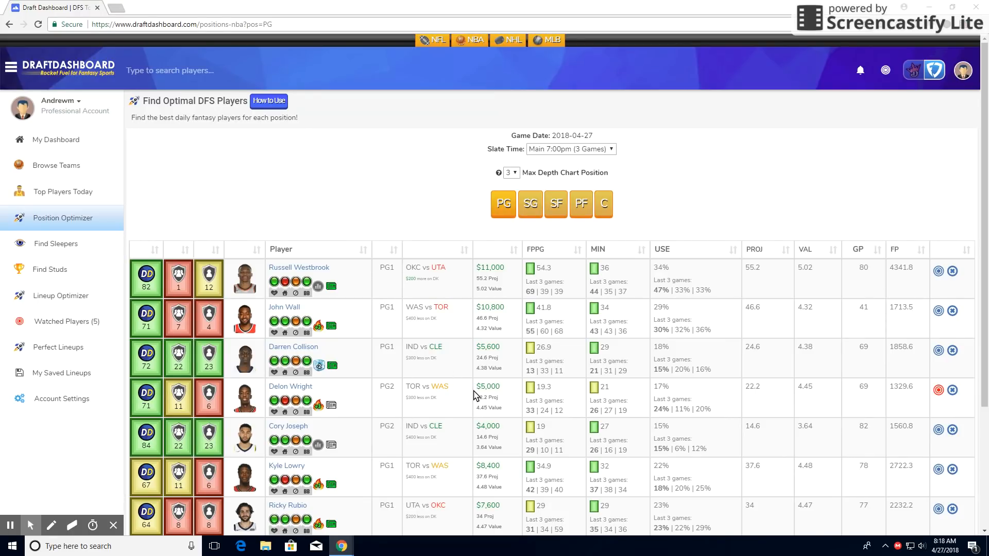
mouse_move(209, 396)
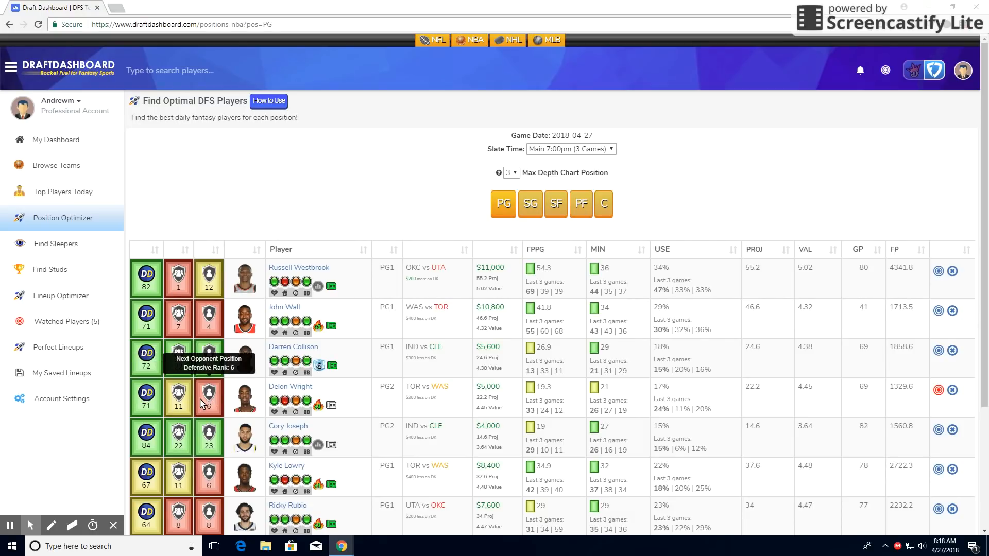
mouse_move(510, 417)
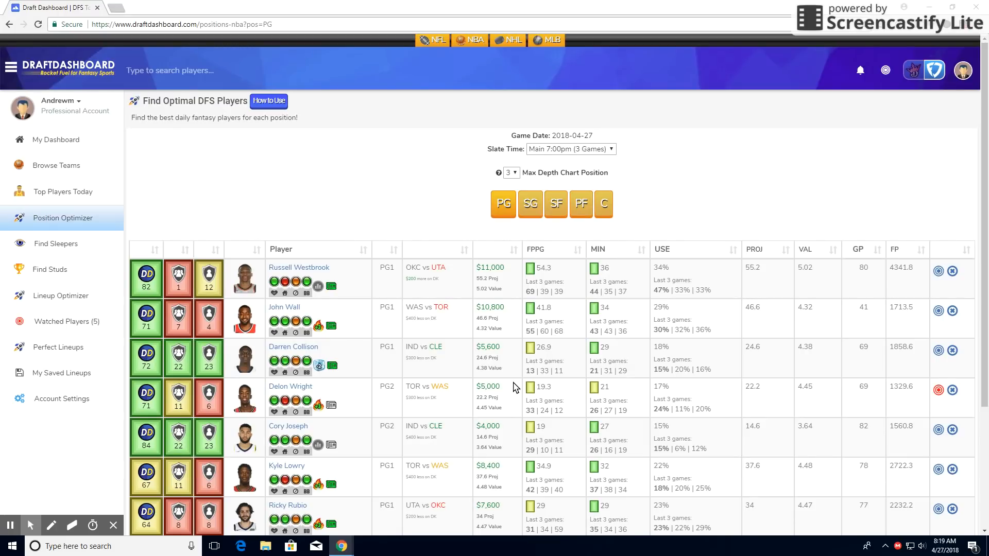
mouse_move(514, 397)
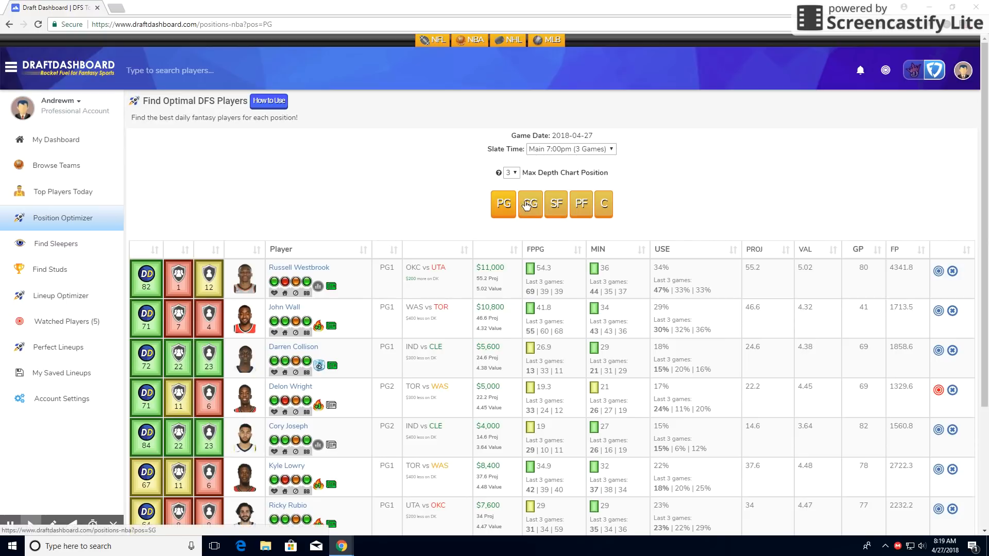
Show the shooting guard table and review Victor Oladipo's 42.22 recent fantasy average.
click(530, 203)
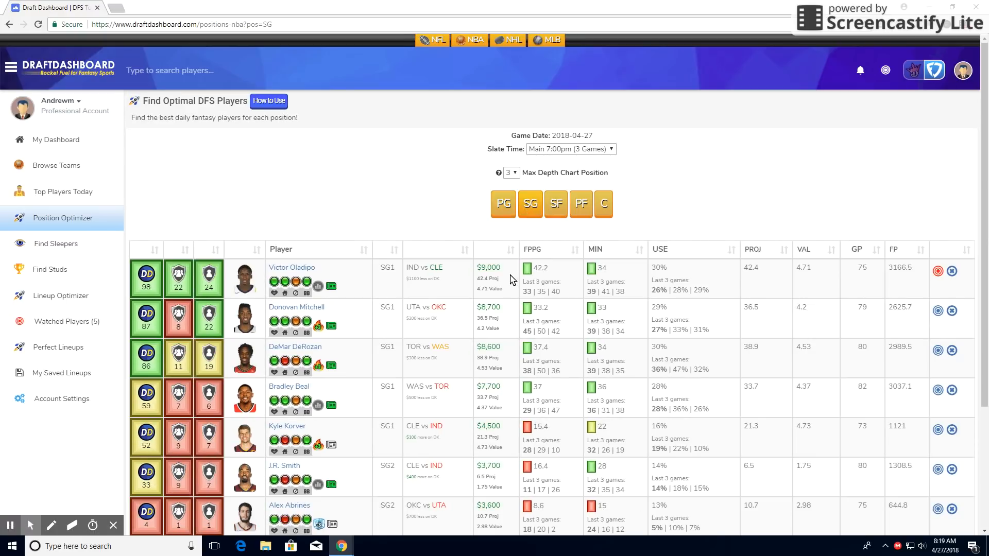
mouse_move(532, 291)
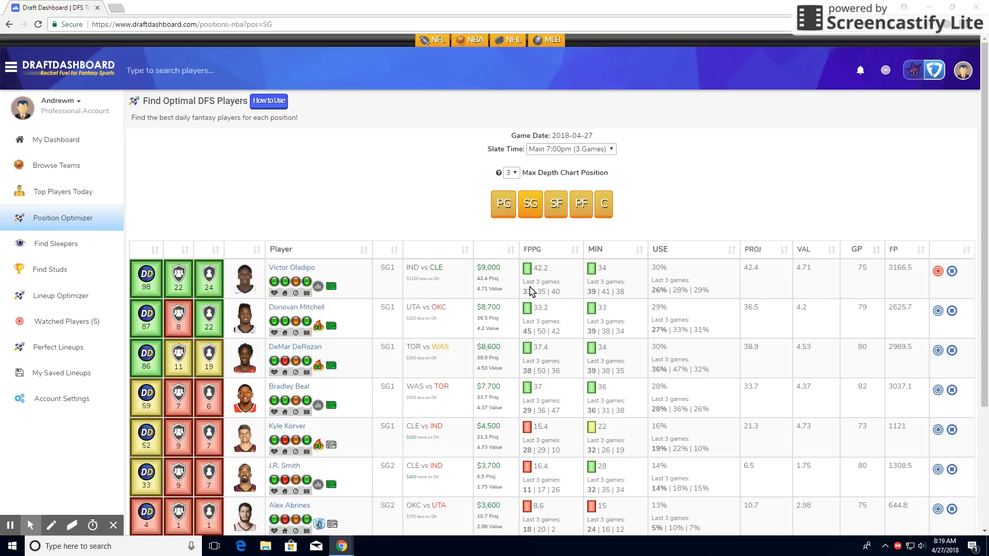
mouse_move(511, 301)
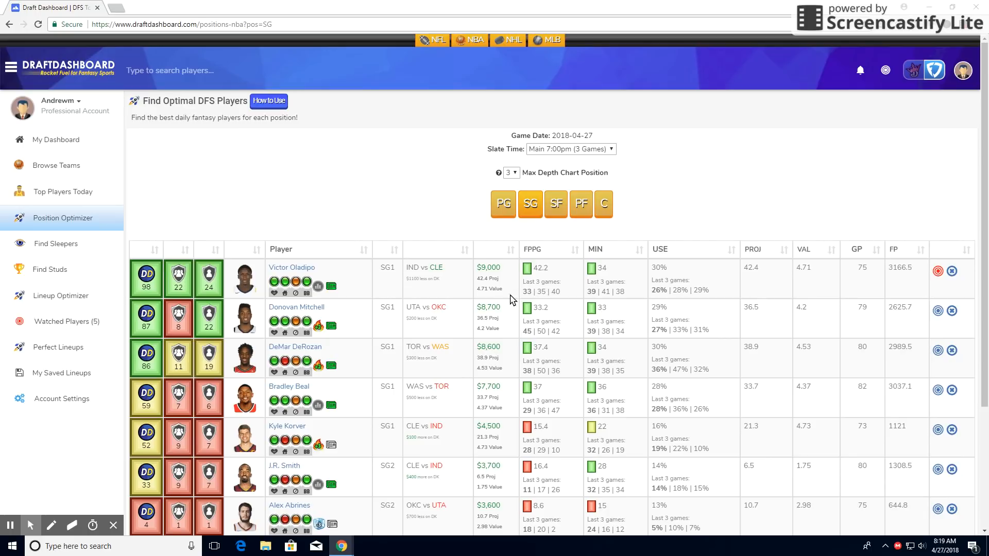
click(435, 282)
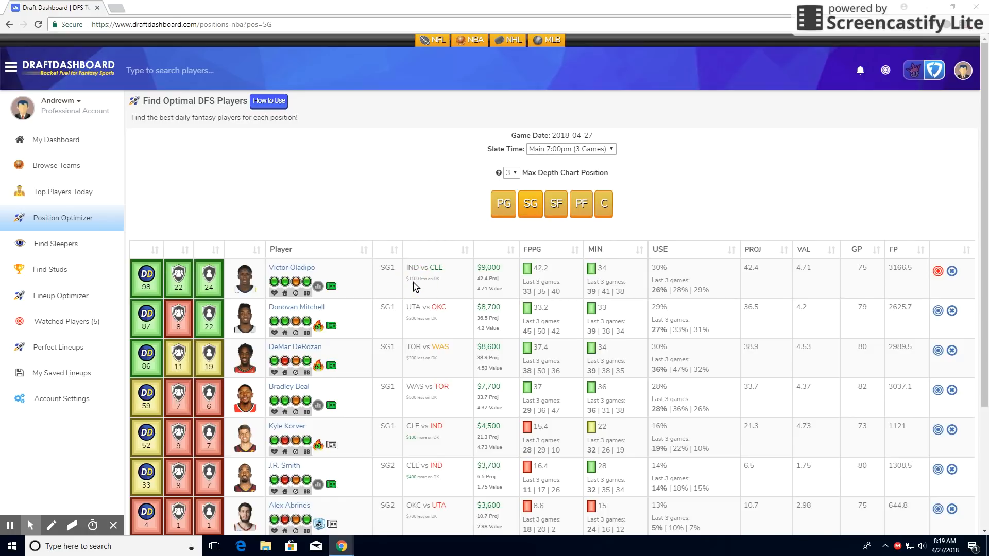
mouse_move(734, 277)
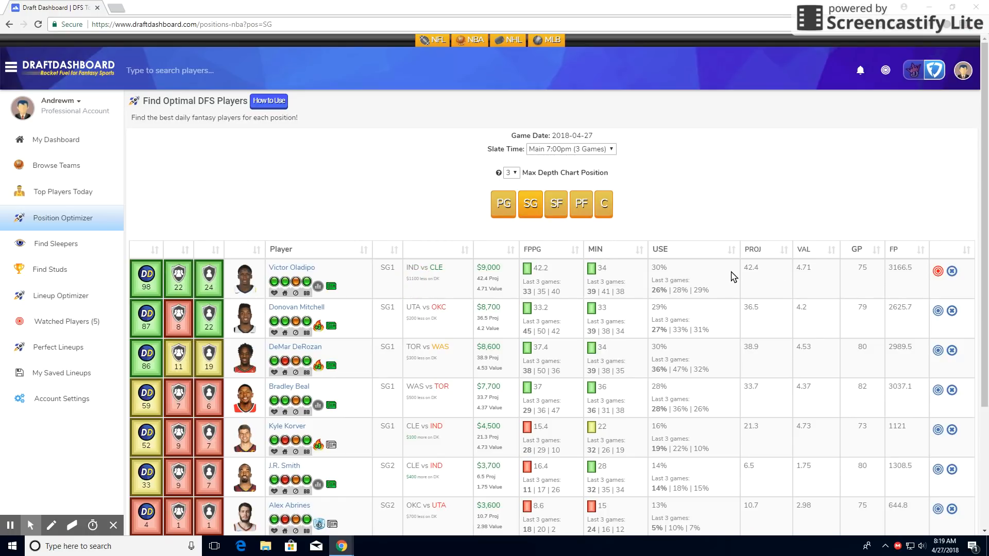
mouse_move(692, 279)
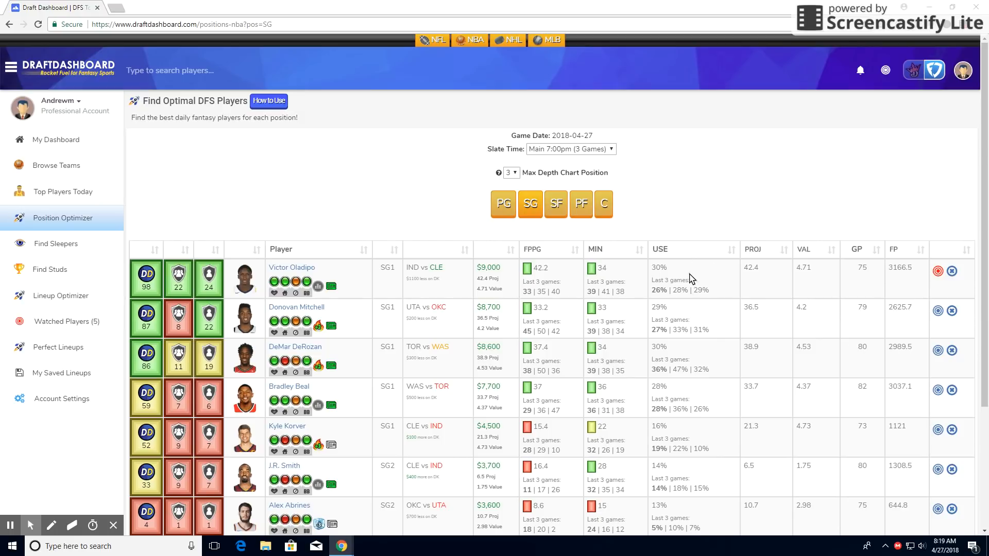
mouse_move(696, 283)
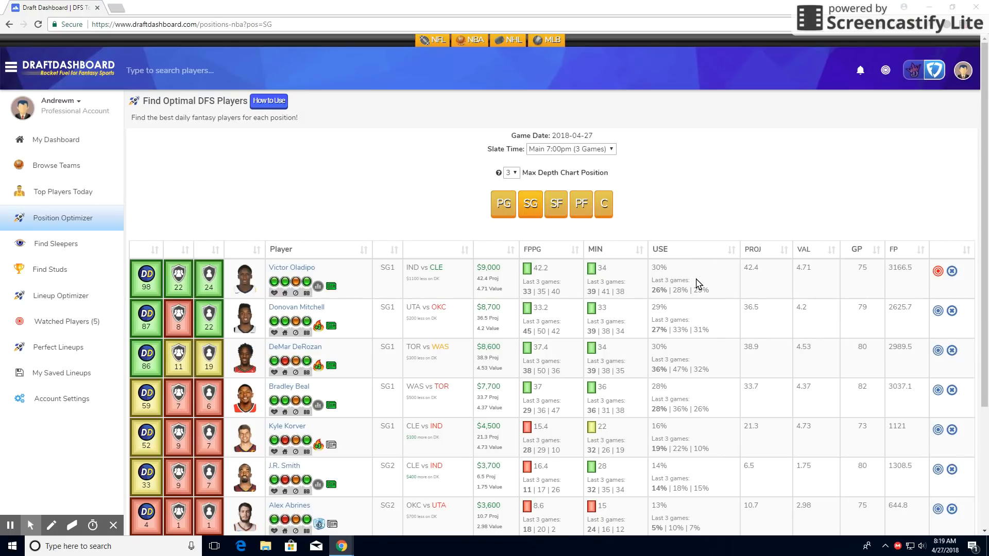
mouse_move(608, 278)
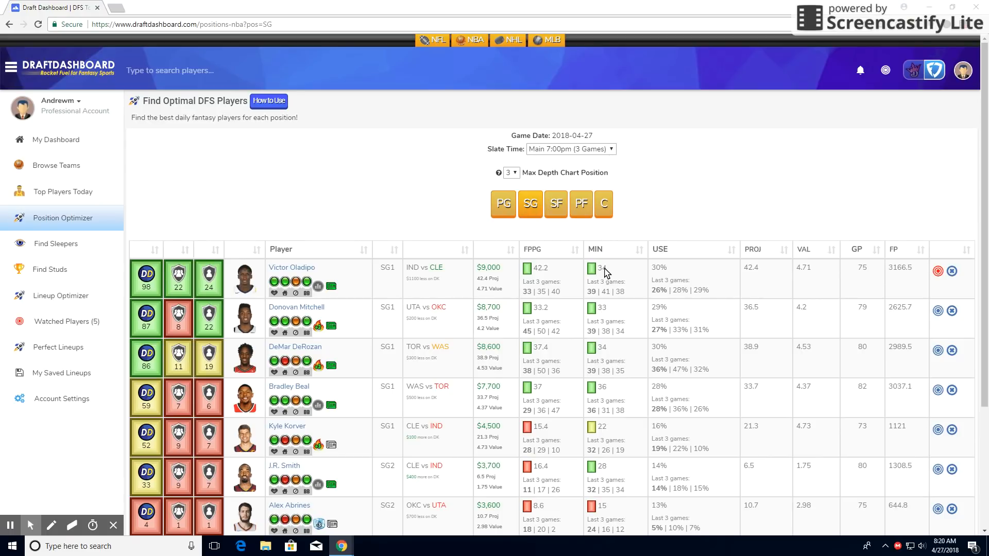
mouse_move(549, 273)
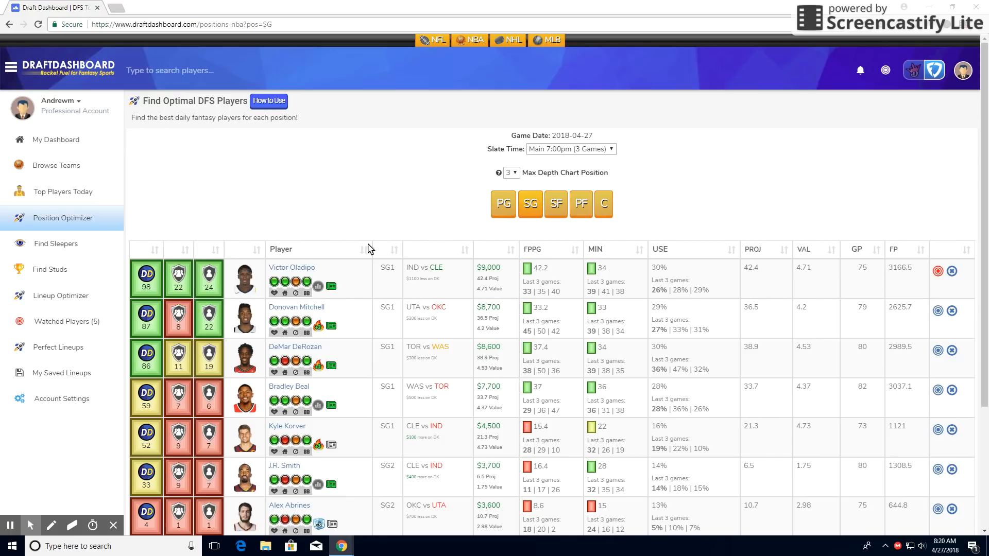
mouse_move(294, 260)
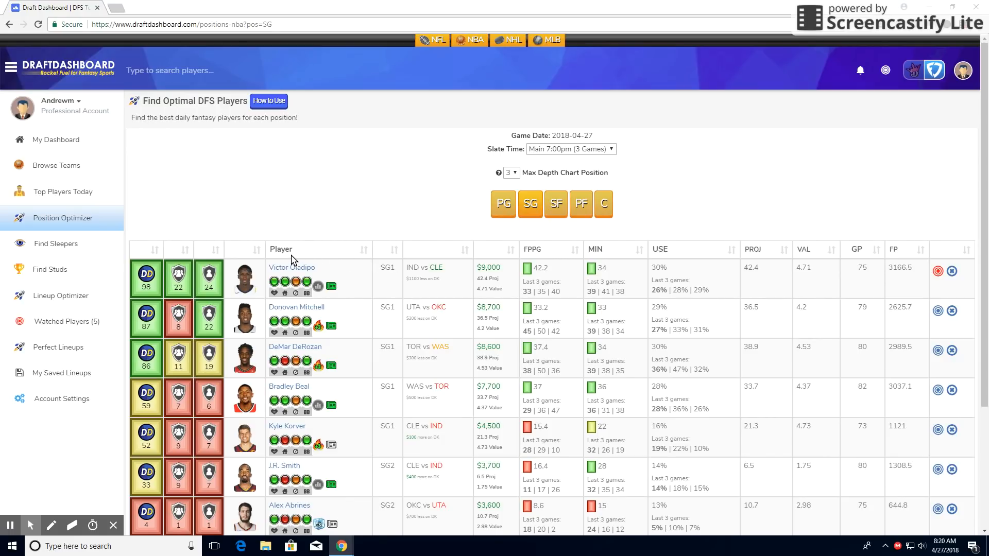
mouse_move(213, 281)
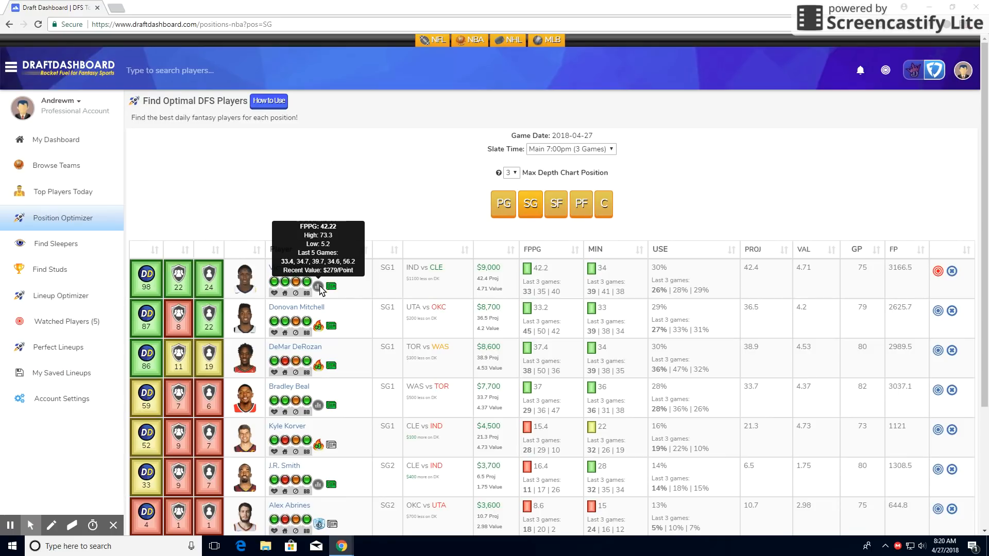
mouse_move(476, 281)
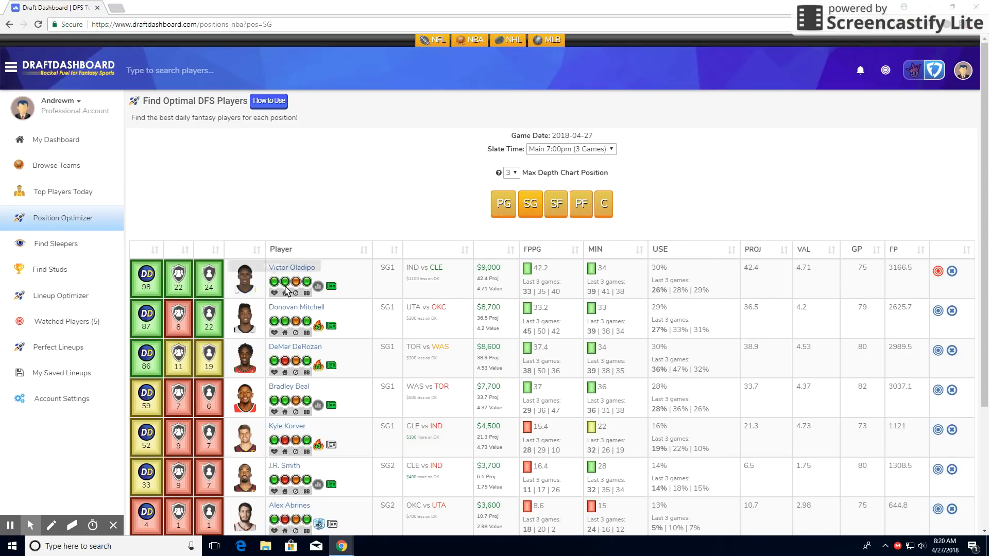
mouse_move(429, 292)
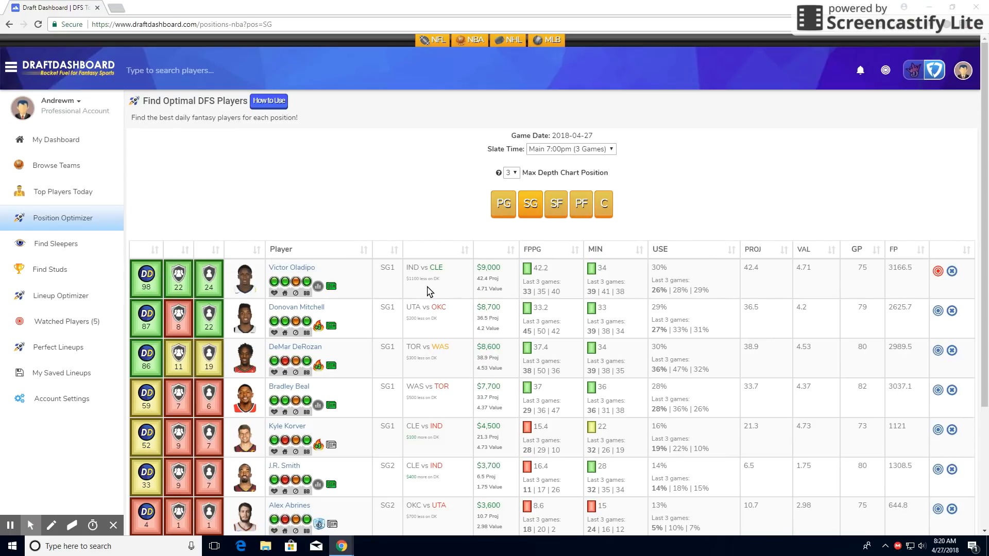
mouse_move(418, 281)
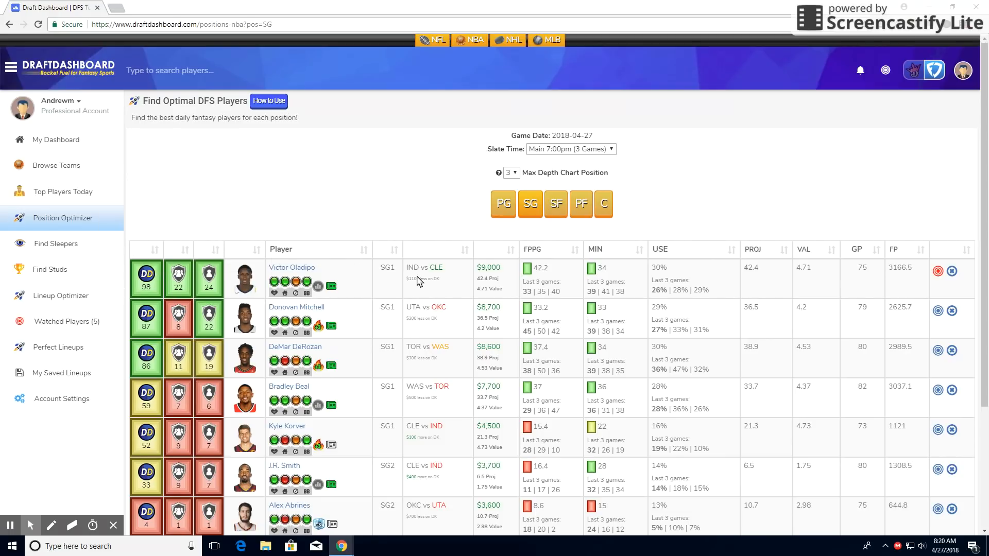
click(556, 202)
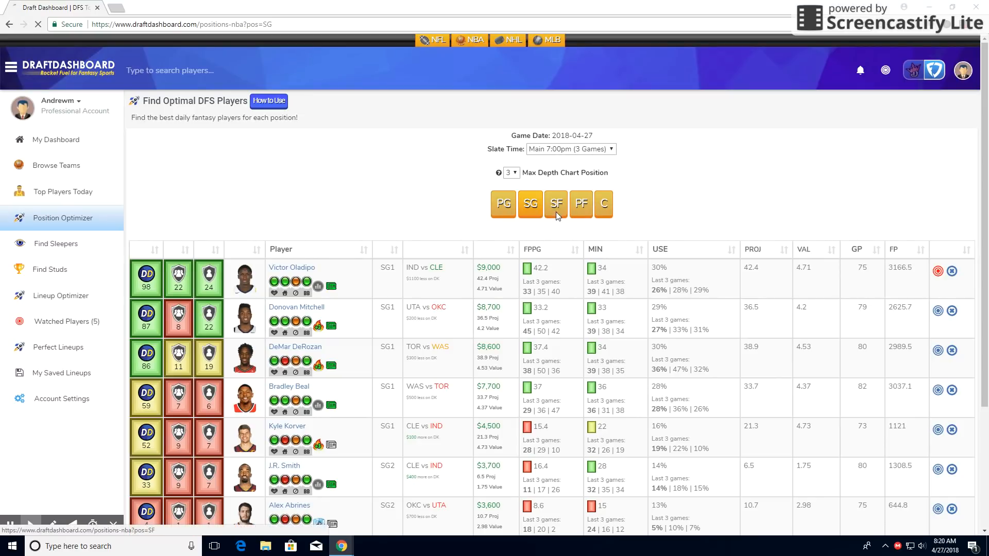
Review small forwards led by LeBron James, Paul George and Lance Stephenson, then go to Watched Players.
click(556, 203)
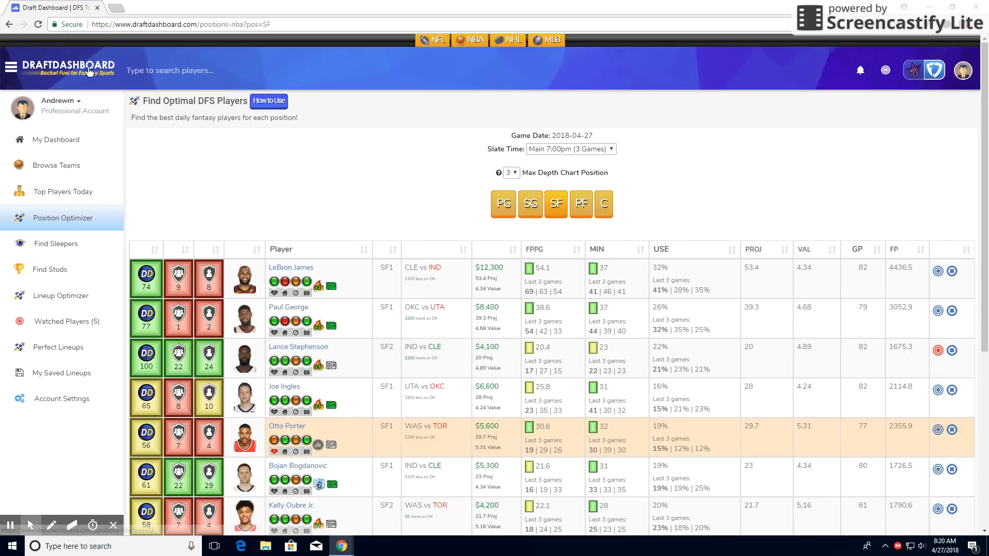
mouse_move(298, 165)
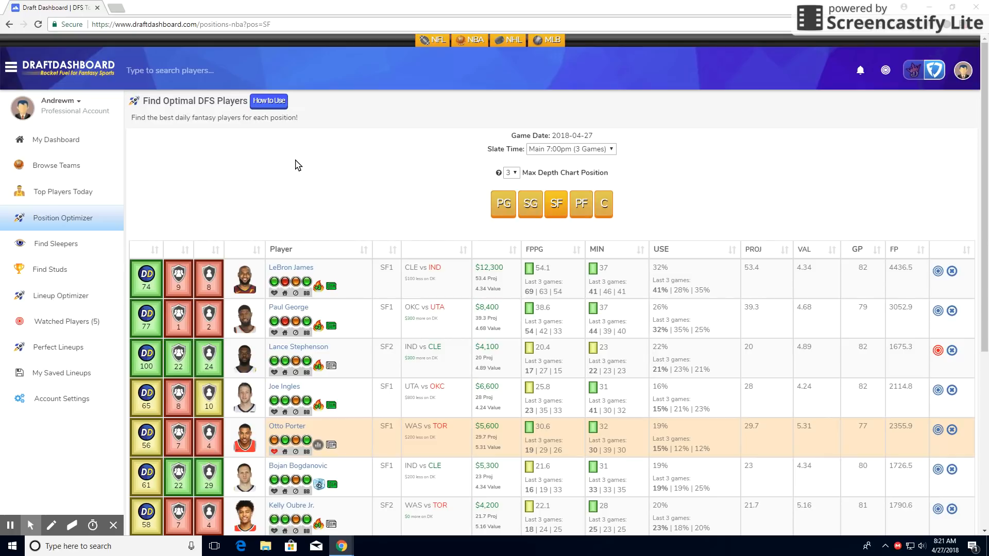
mouse_move(301, 129)
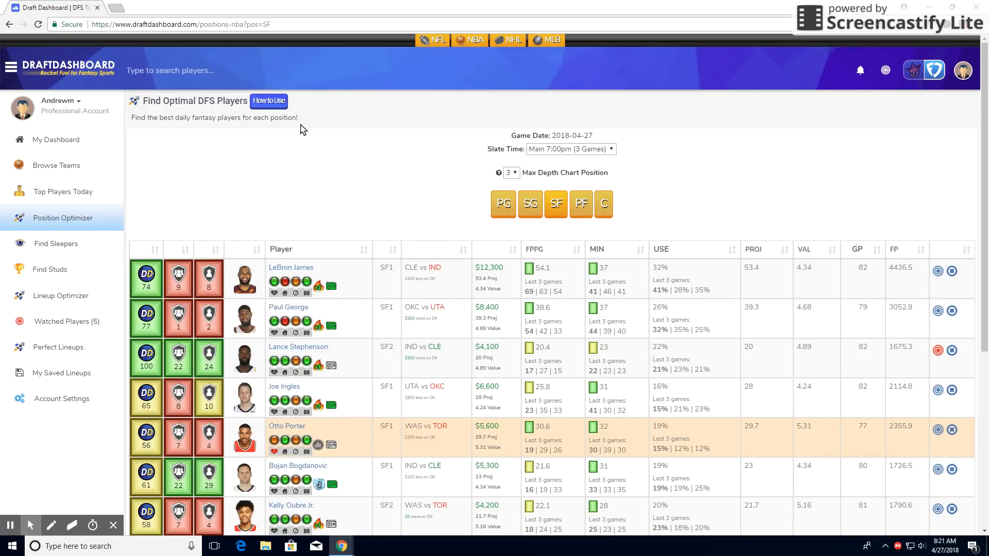
mouse_move(698, 156)
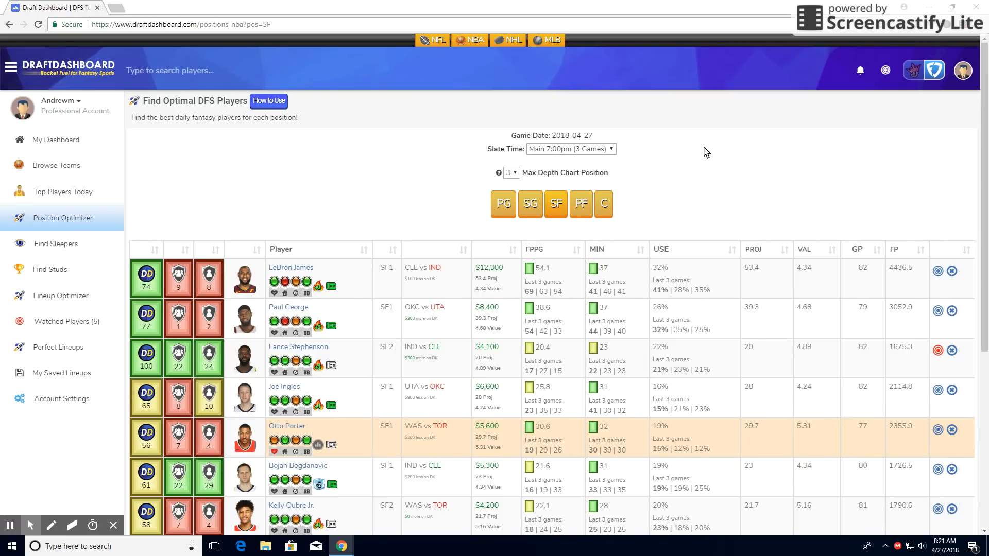
mouse_move(476, 211)
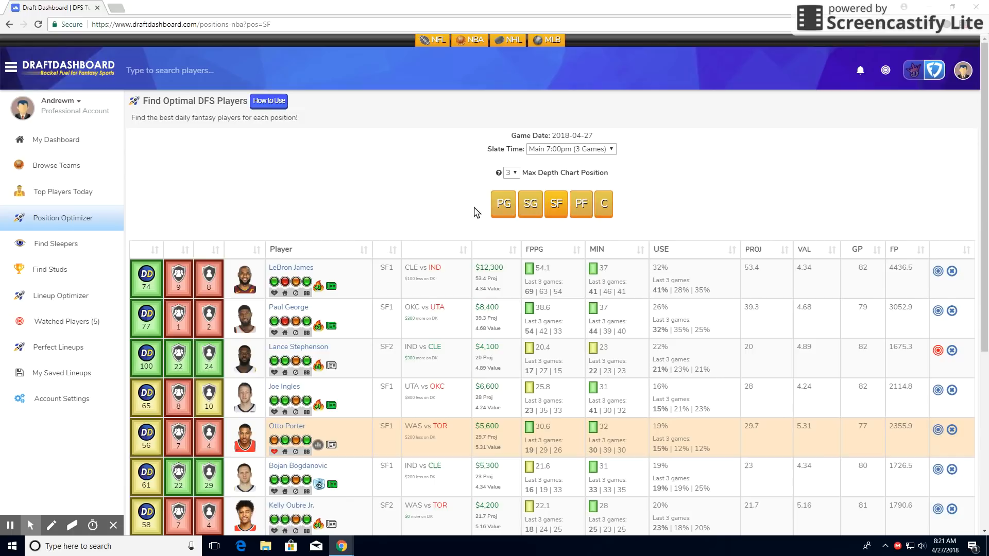
mouse_move(372, 215)
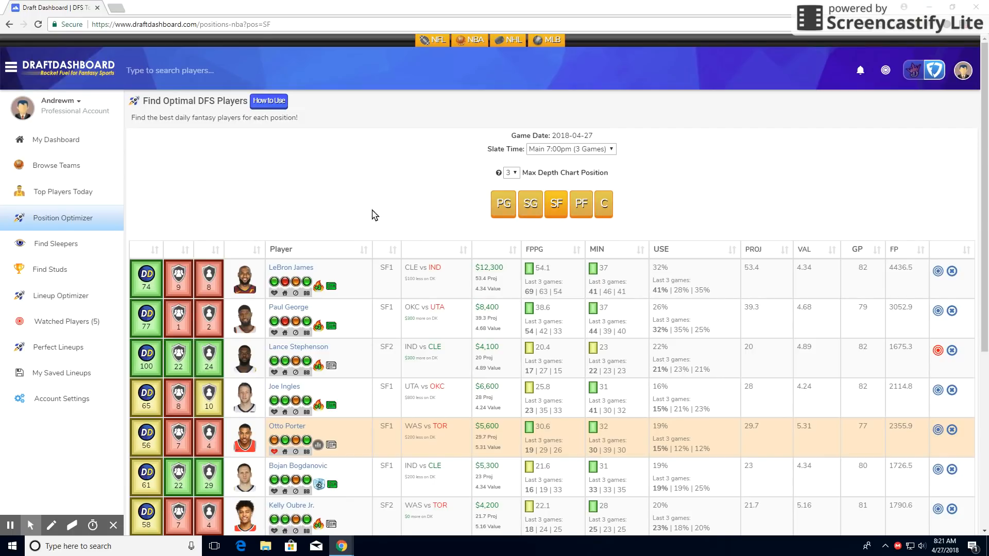
mouse_move(267, 185)
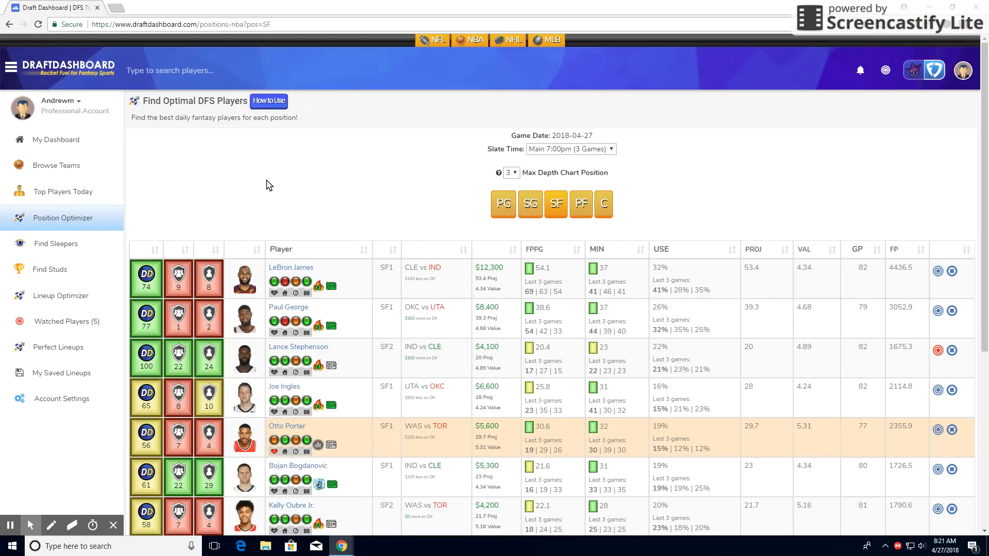
mouse_move(275, 179)
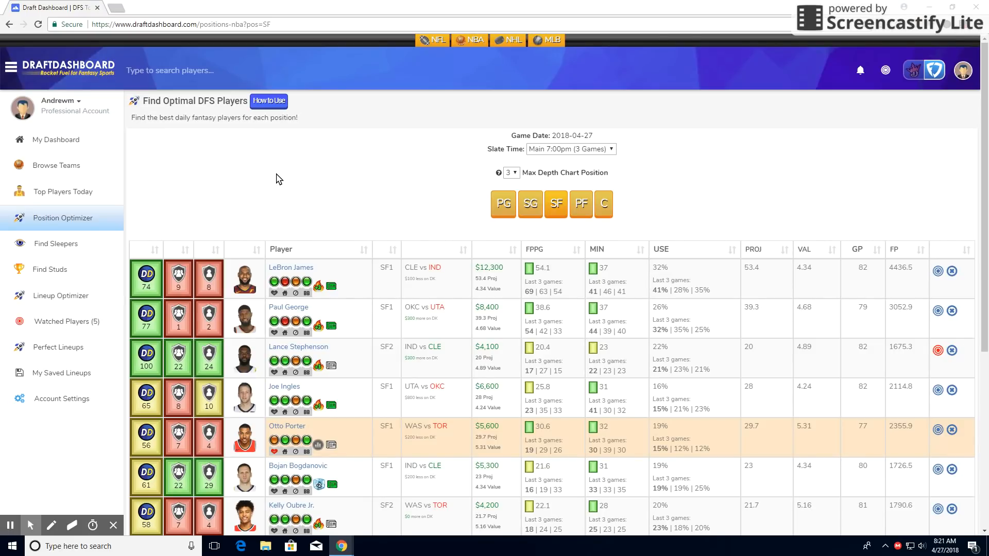
mouse_move(258, 187)
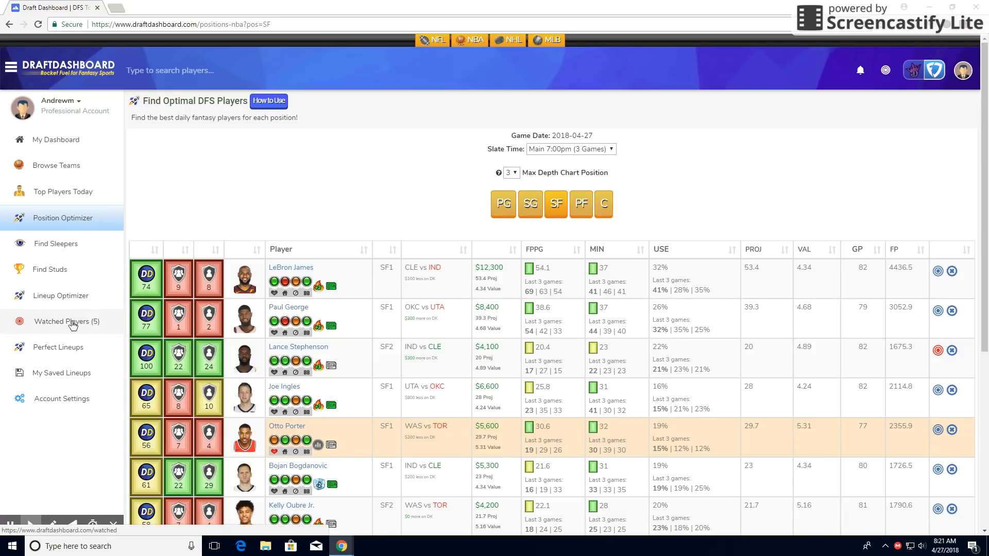
click(66, 322)
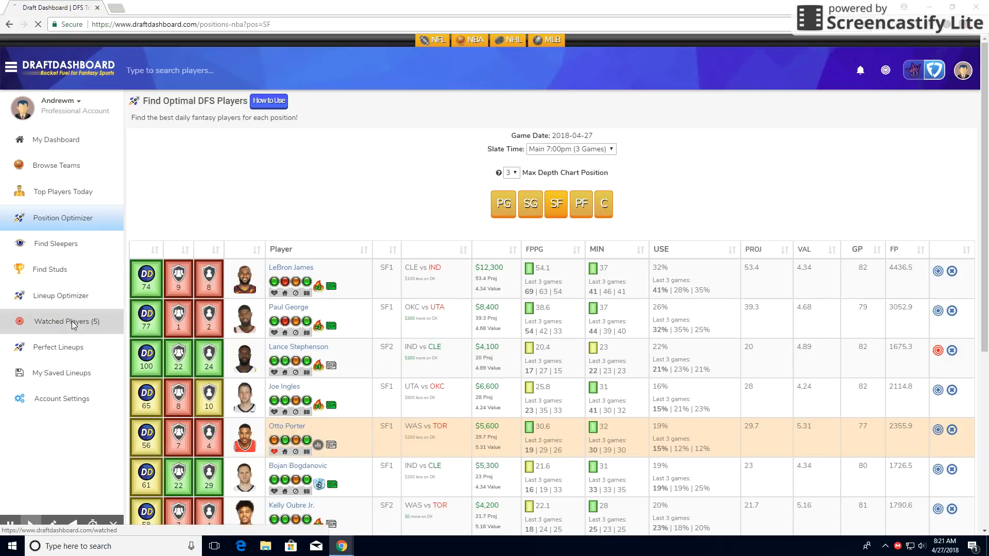
Review the five watched players, then return to the point guard rankings led by Russell Westbrook.
click(67, 321)
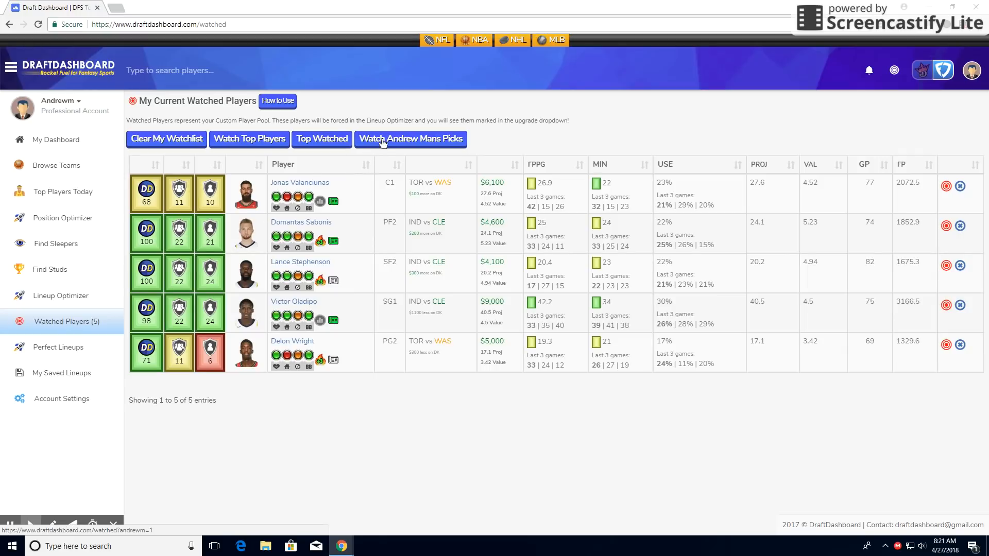
mouse_move(427, 139)
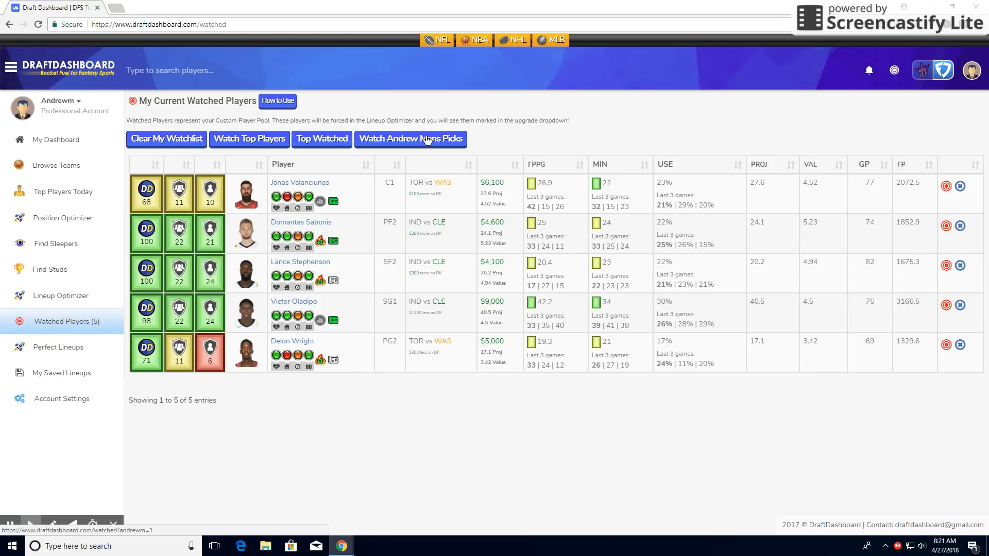
mouse_move(818, 217)
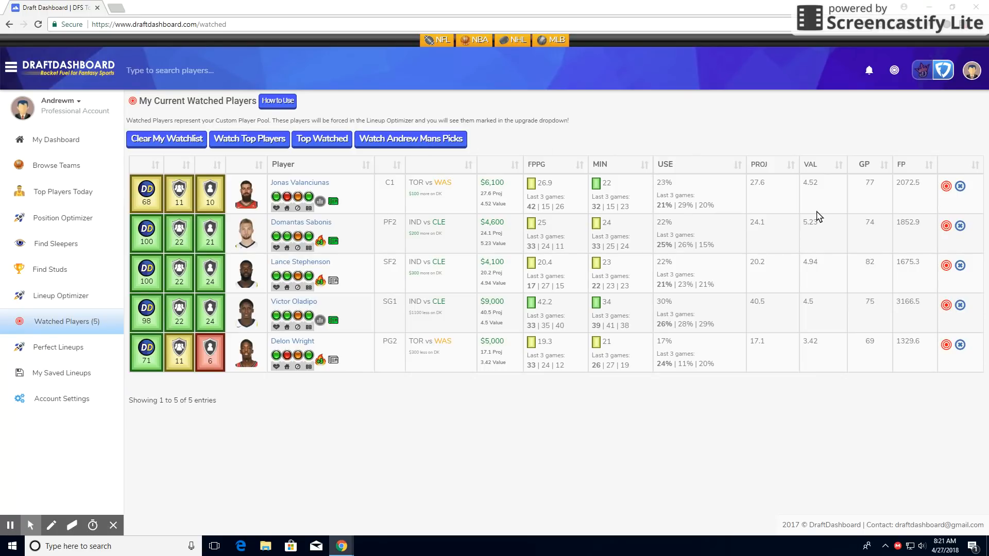
mouse_move(814, 200)
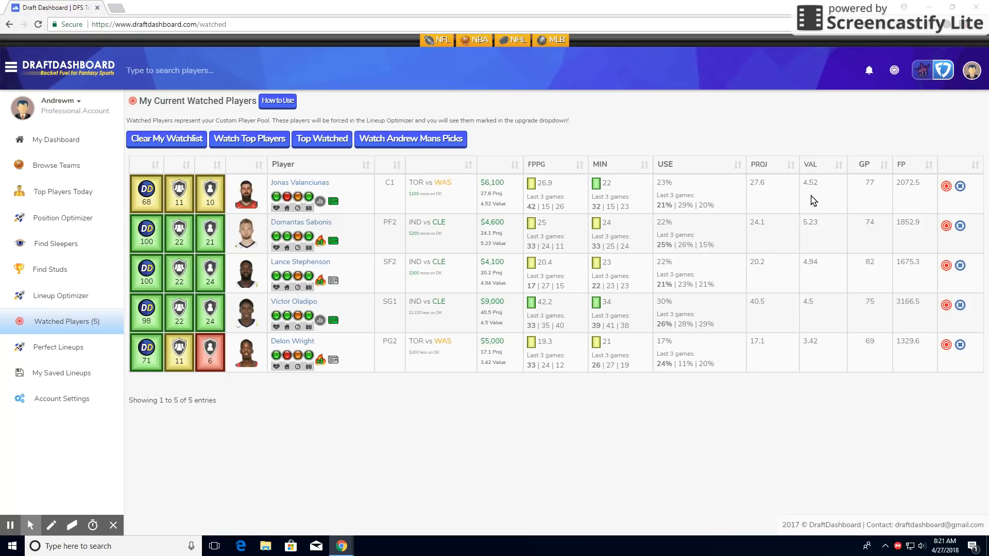
mouse_move(803, 193)
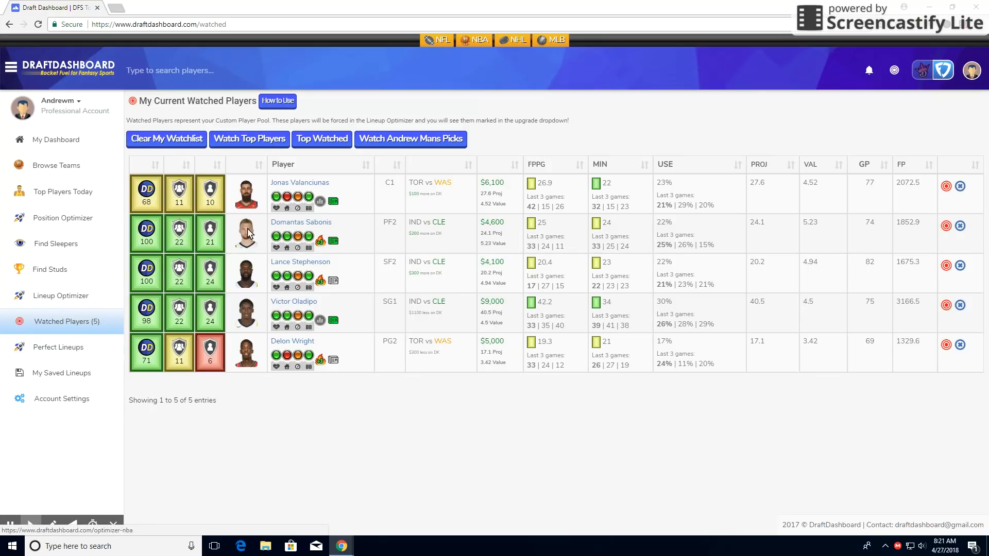
click(410, 139)
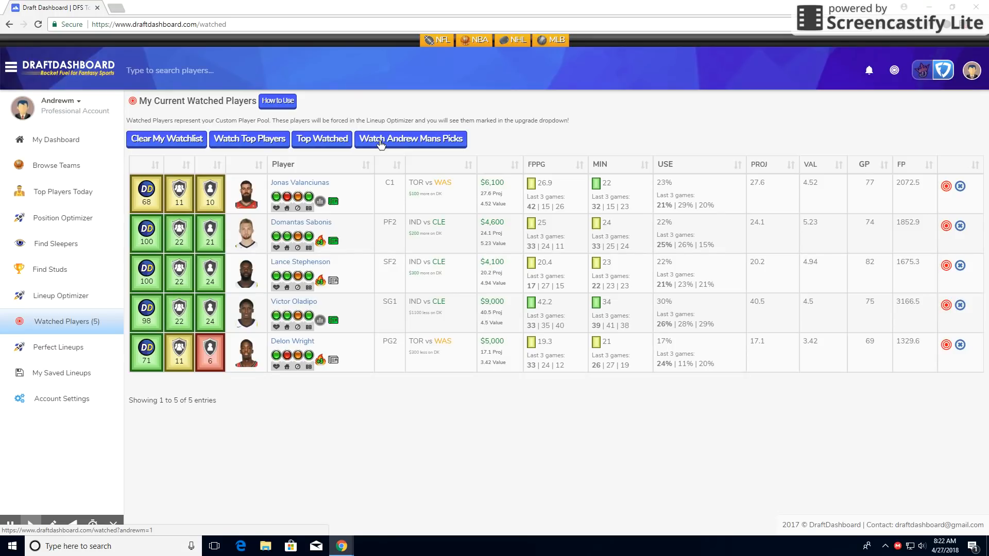
mouse_move(380, 149)
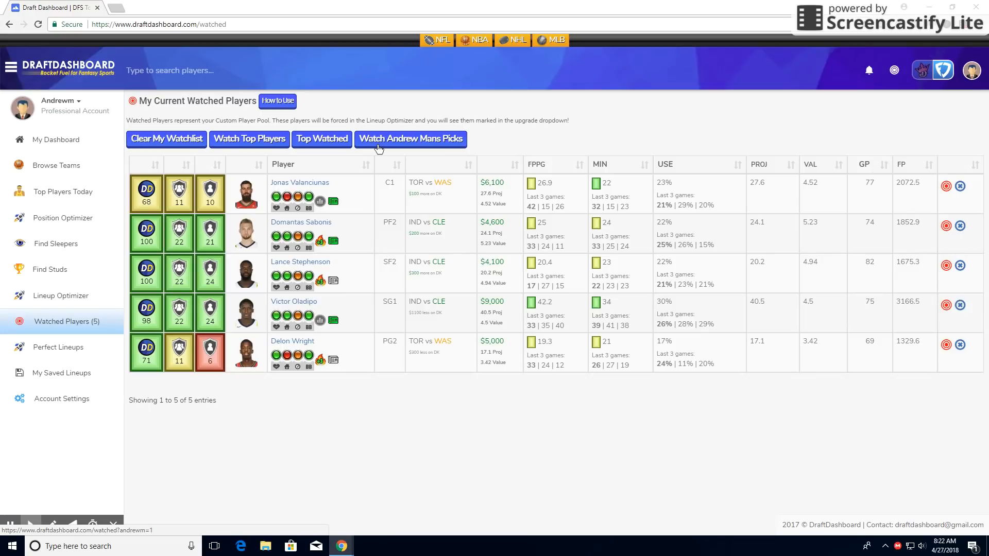
click(62, 217)
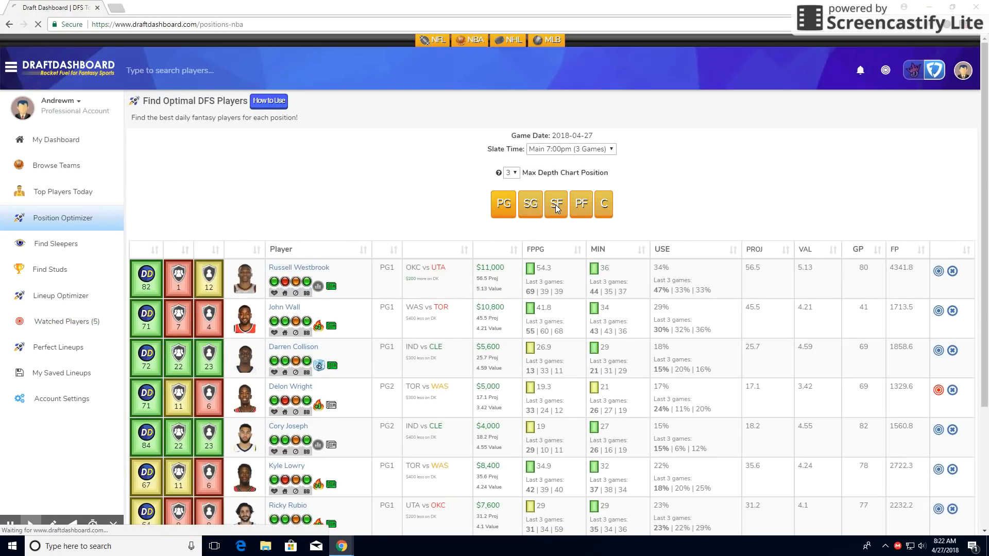
Reload small forwards, check Lance Stephenson's 20.43 average, then switch to power forwards.
click(555, 204)
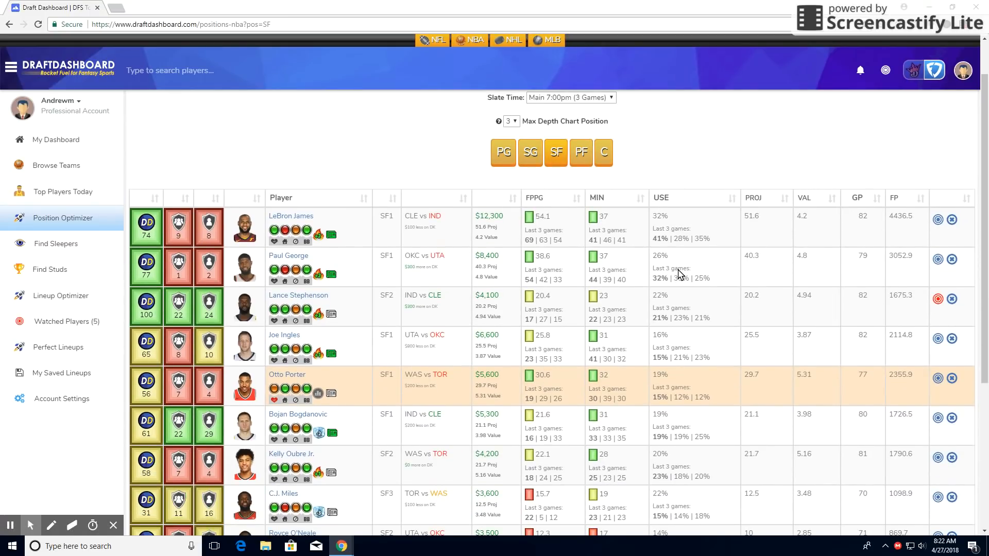
mouse_move(688, 272)
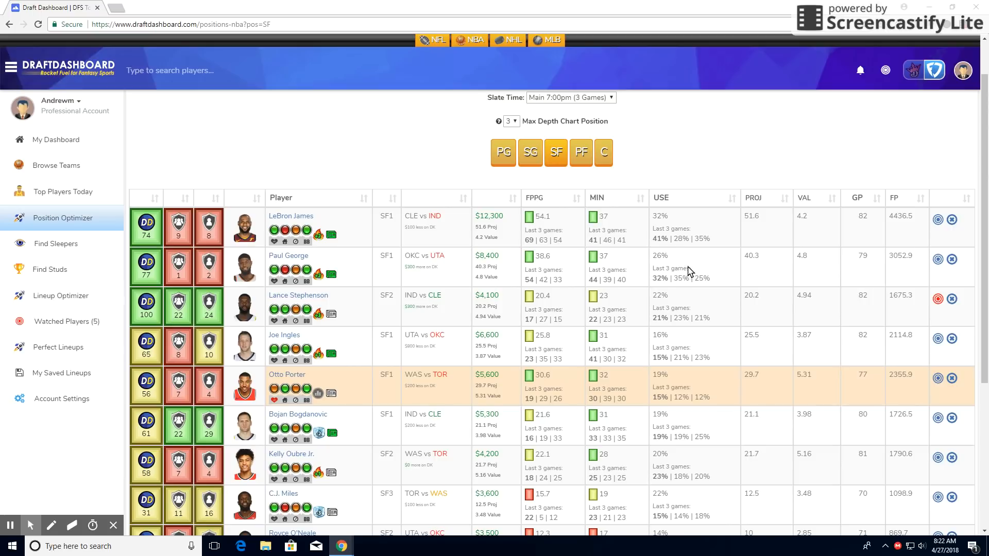
mouse_move(515, 235)
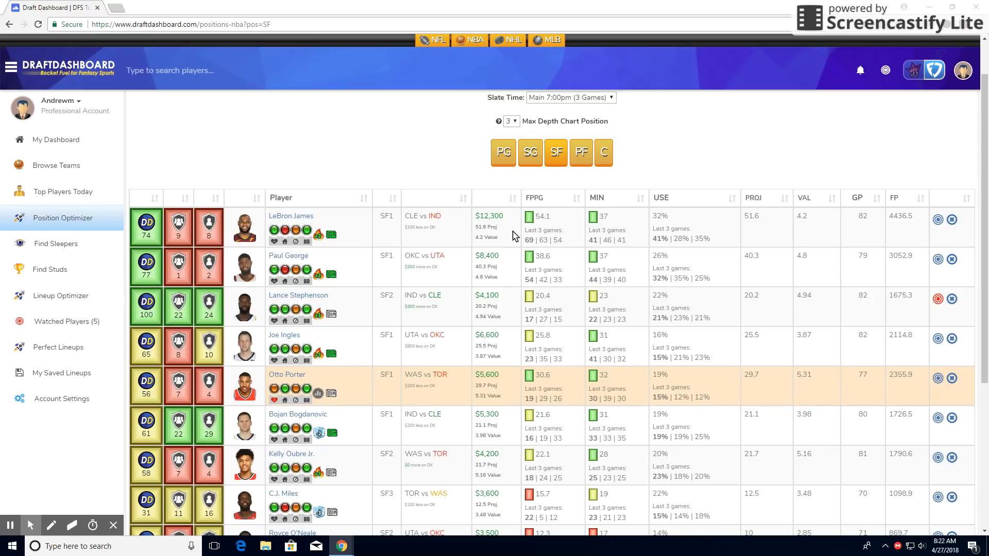
mouse_move(576, 303)
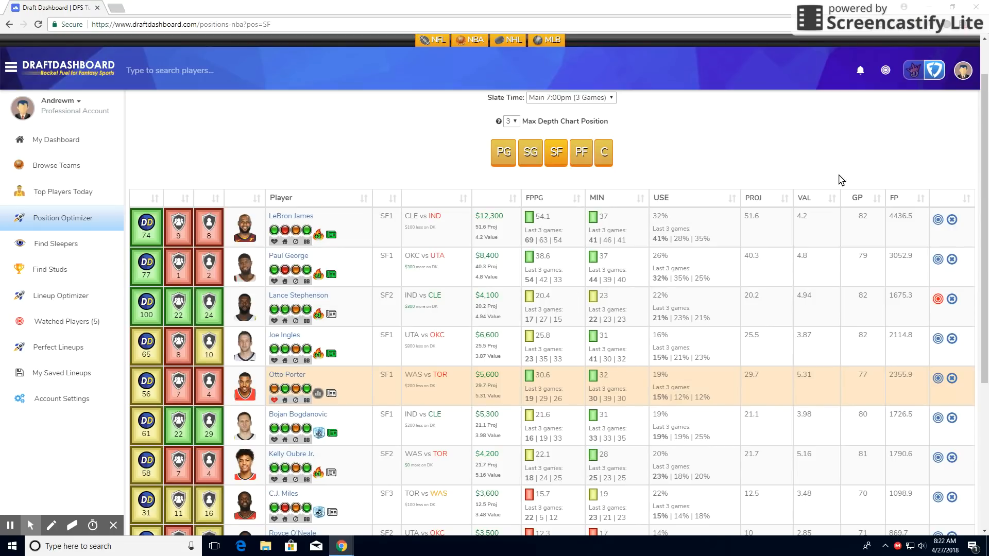
mouse_move(409, 213)
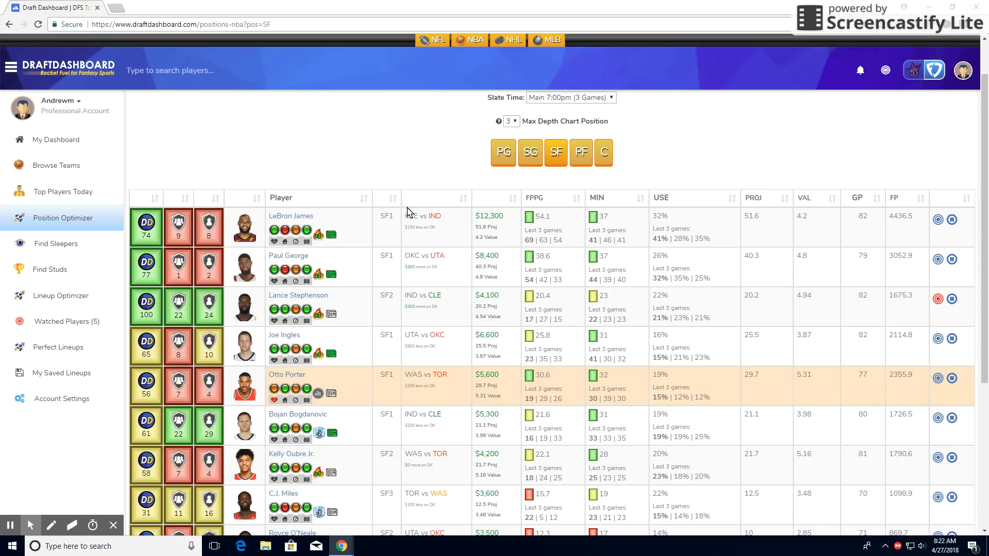
mouse_move(366, 315)
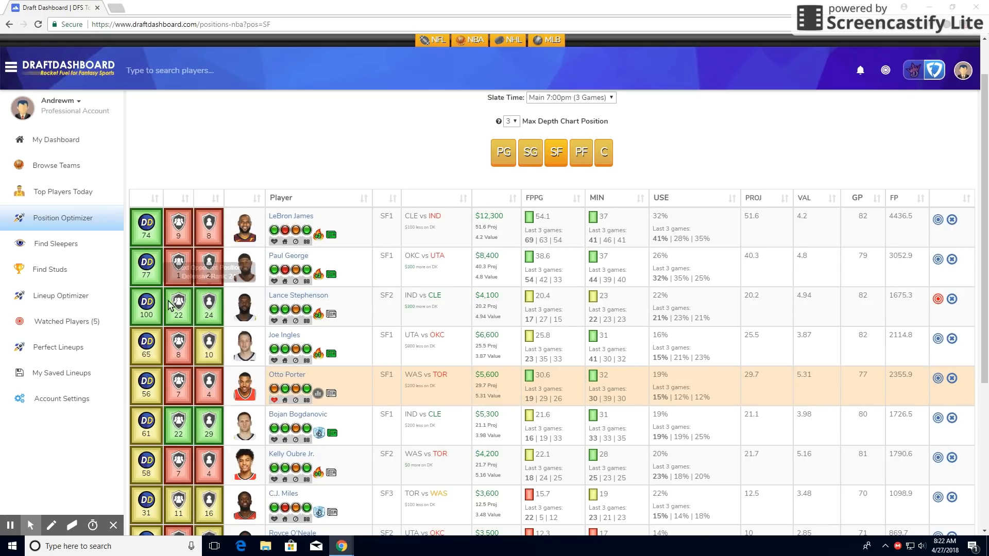
mouse_move(146, 307)
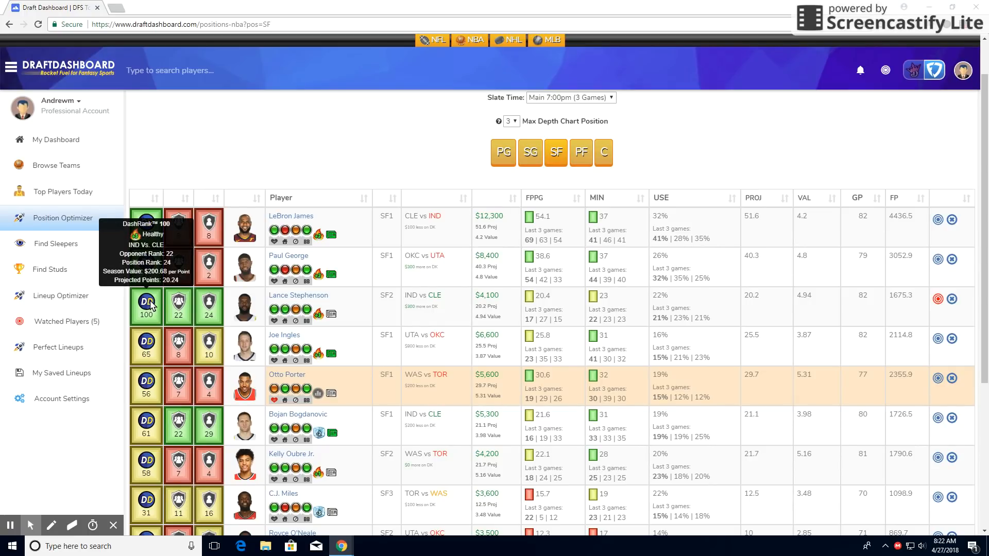
mouse_move(152, 304)
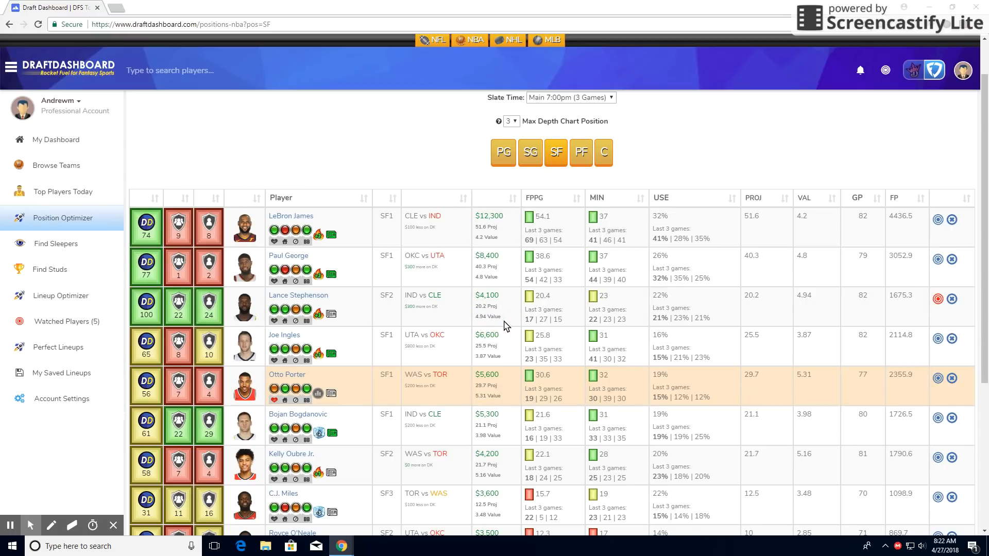
mouse_move(612, 326)
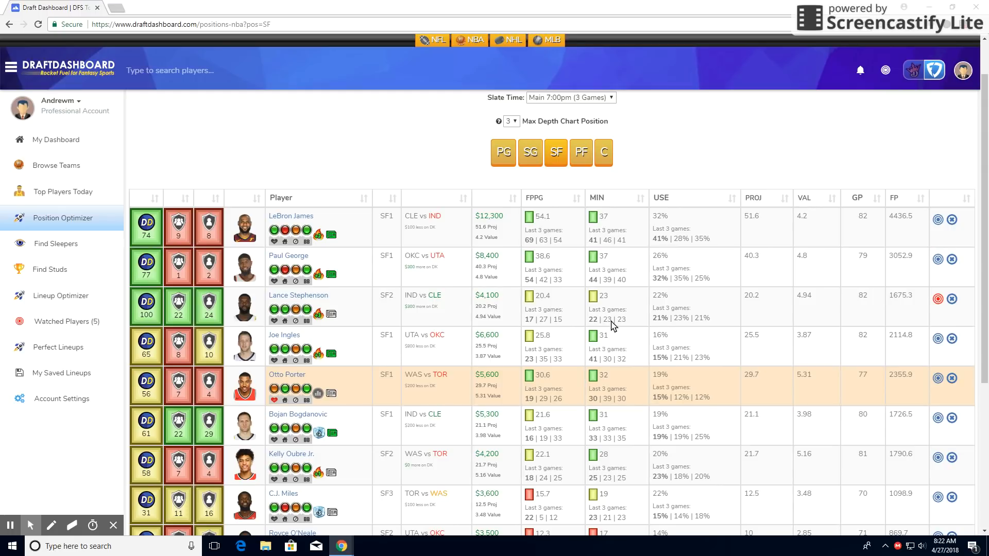
mouse_move(489, 305)
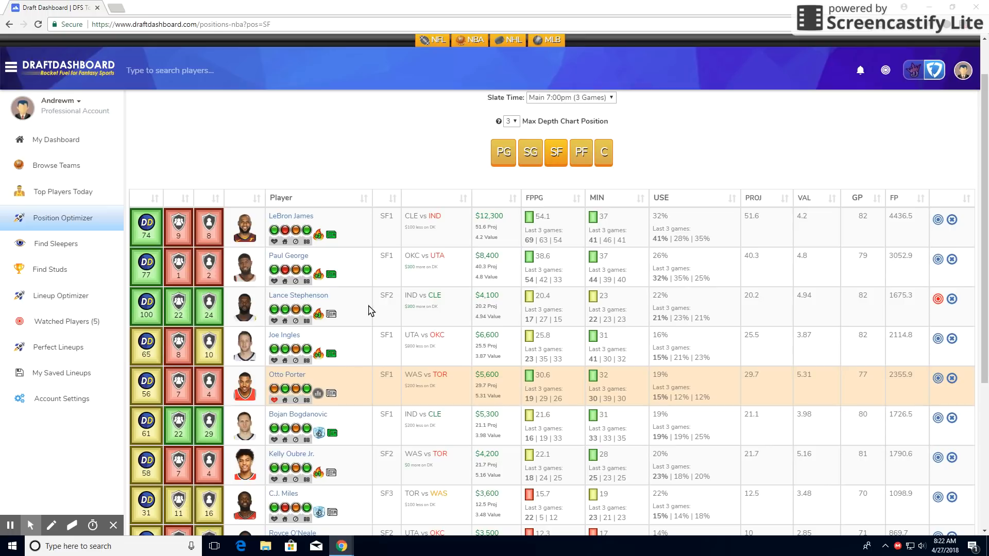
mouse_move(318, 313)
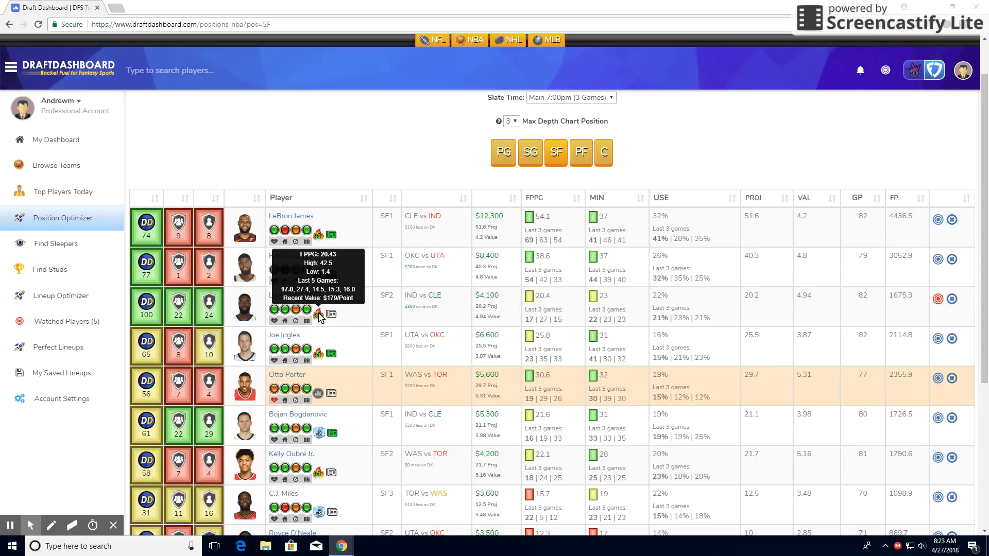
mouse_move(380, 315)
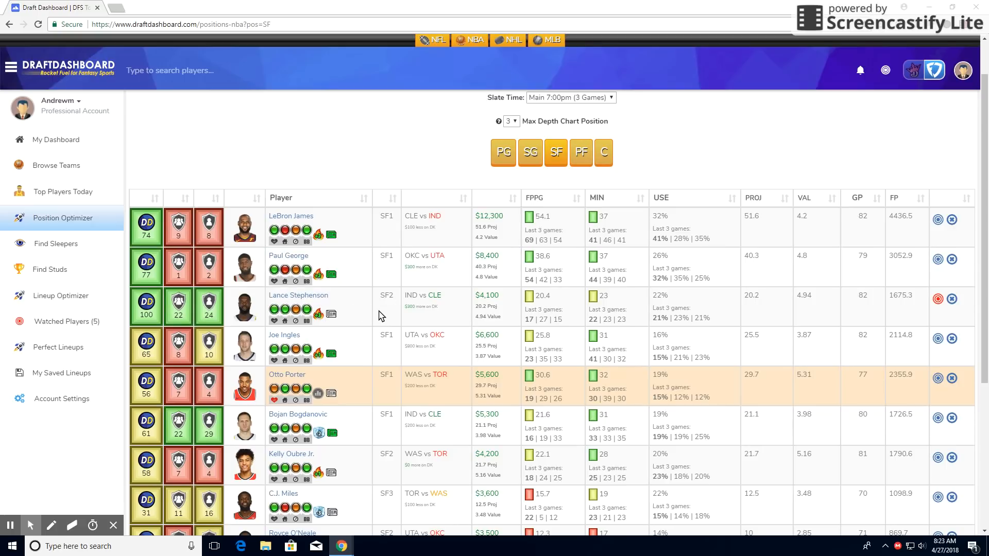
mouse_move(245, 309)
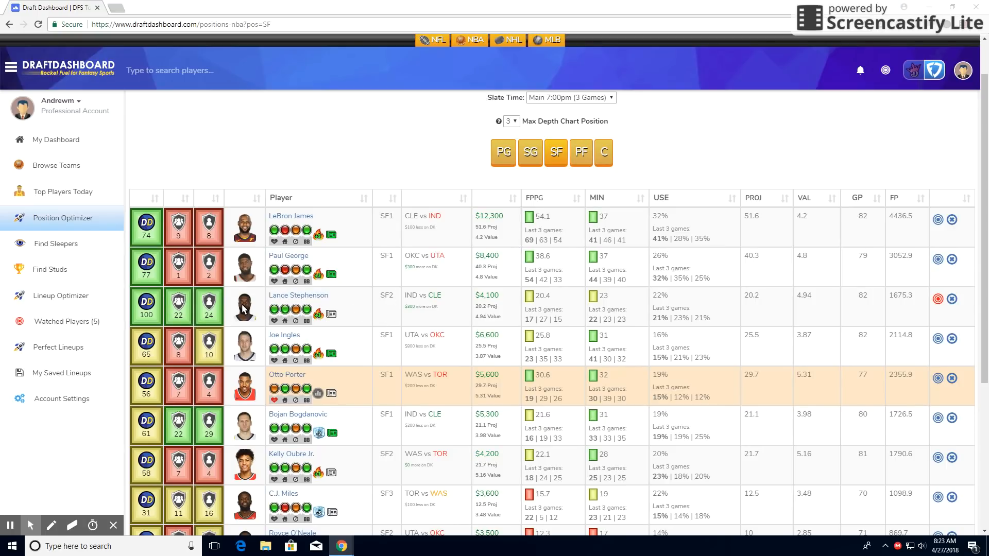
mouse_move(438, 304)
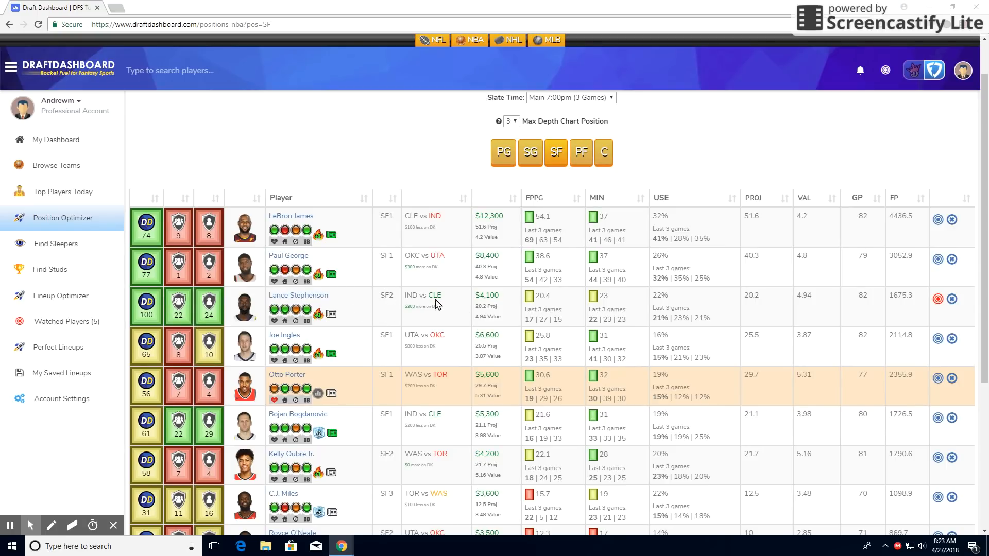
mouse_move(376, 293)
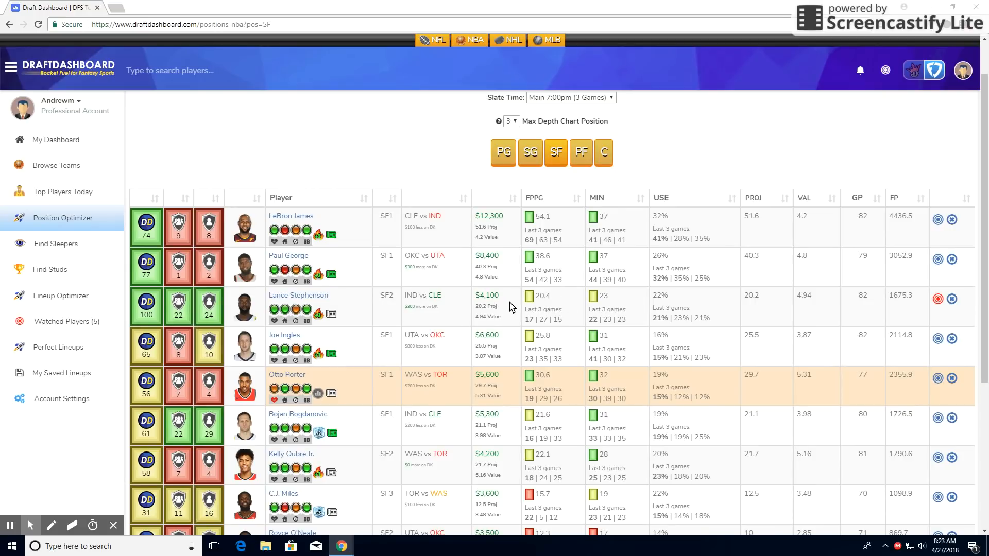
click(579, 152)
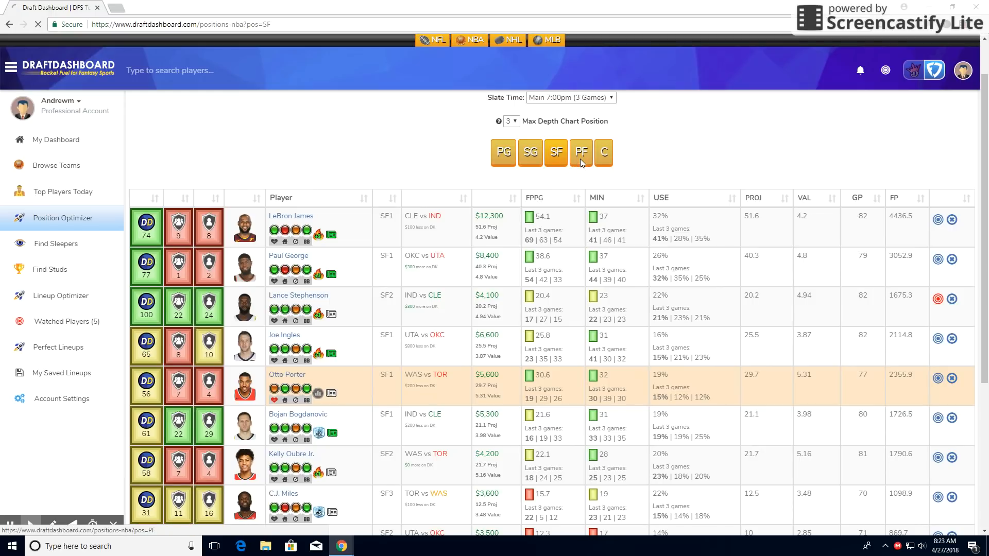
Review power forwards, including Domantas Sabonis's DashRank 100 breakdown, then switch to centers.
click(581, 152)
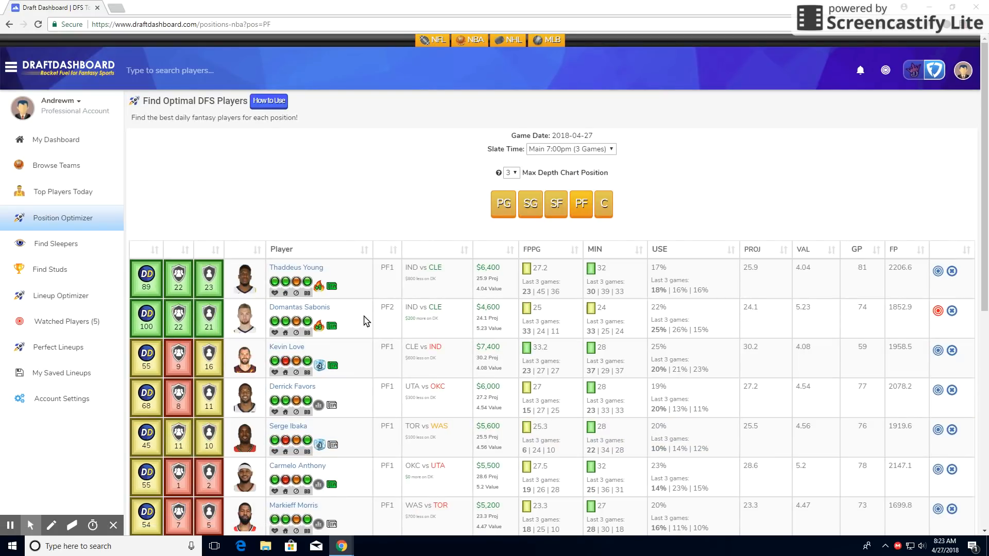
mouse_move(378, 320)
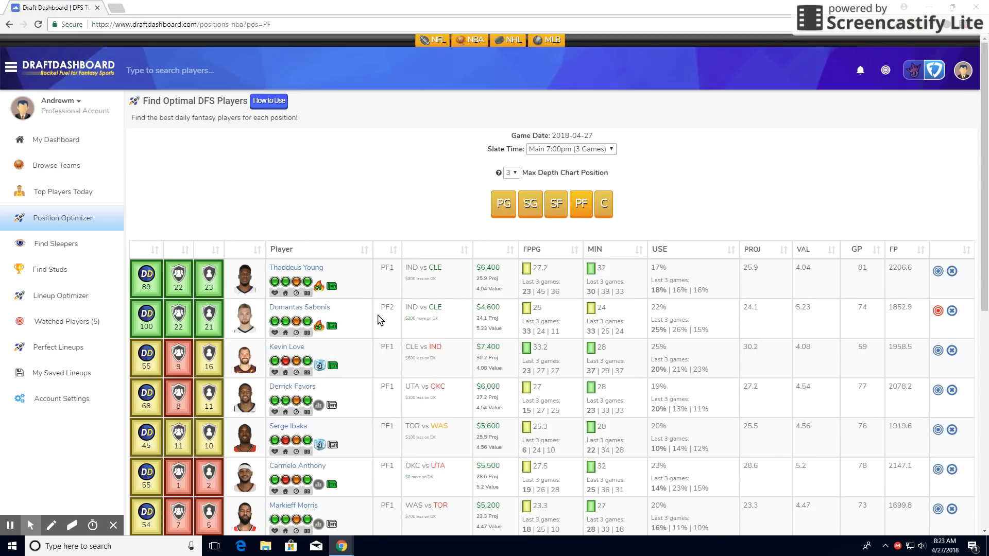
mouse_move(559, 331)
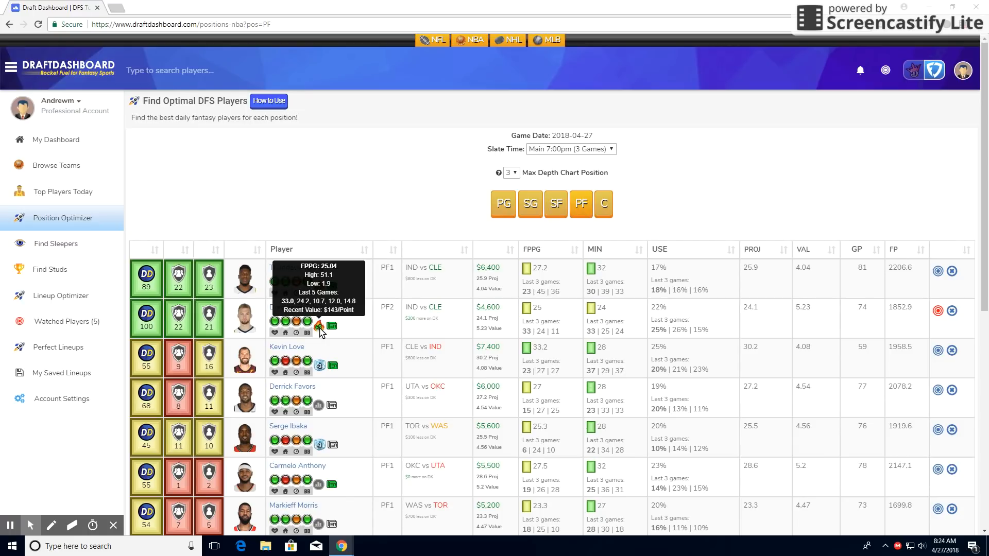
mouse_move(424, 309)
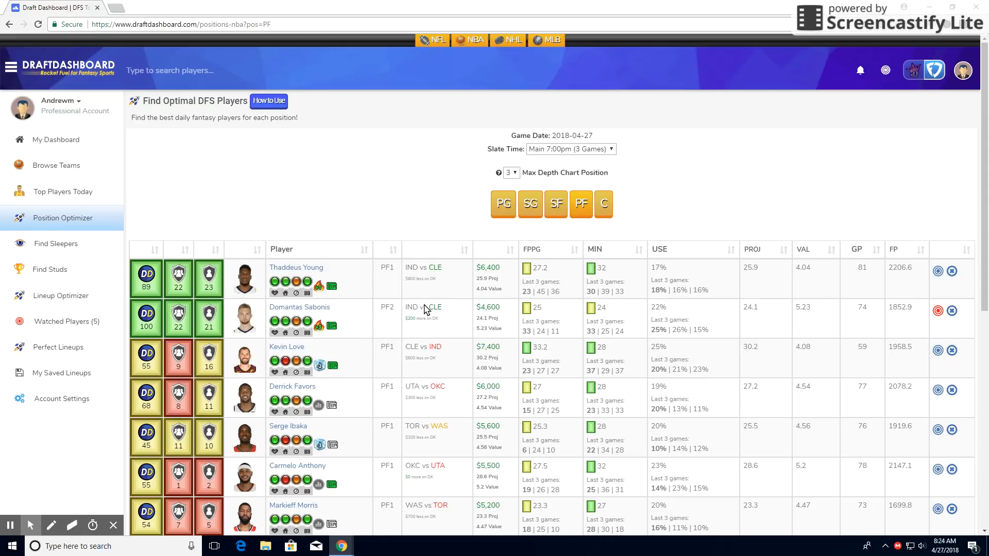
mouse_move(525, 342)
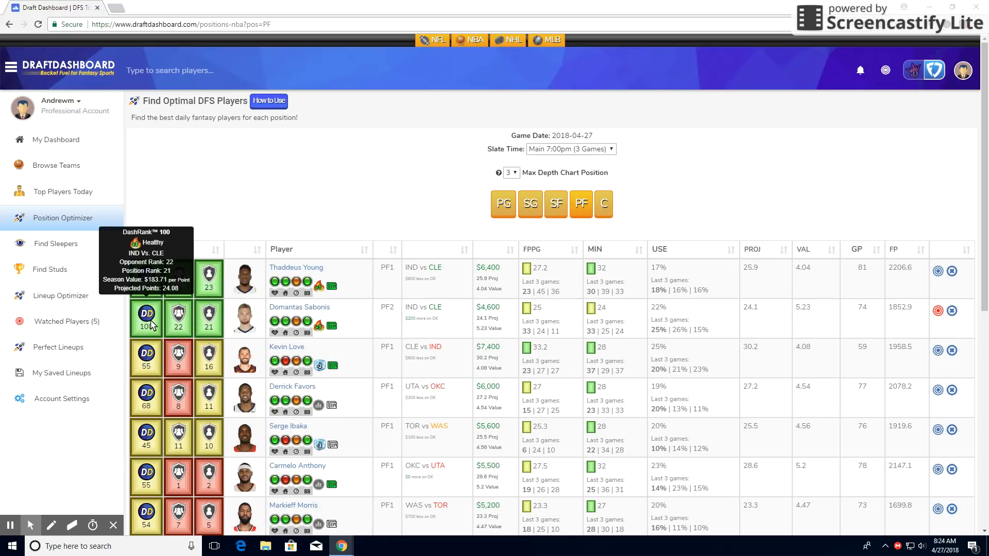
mouse_move(362, 326)
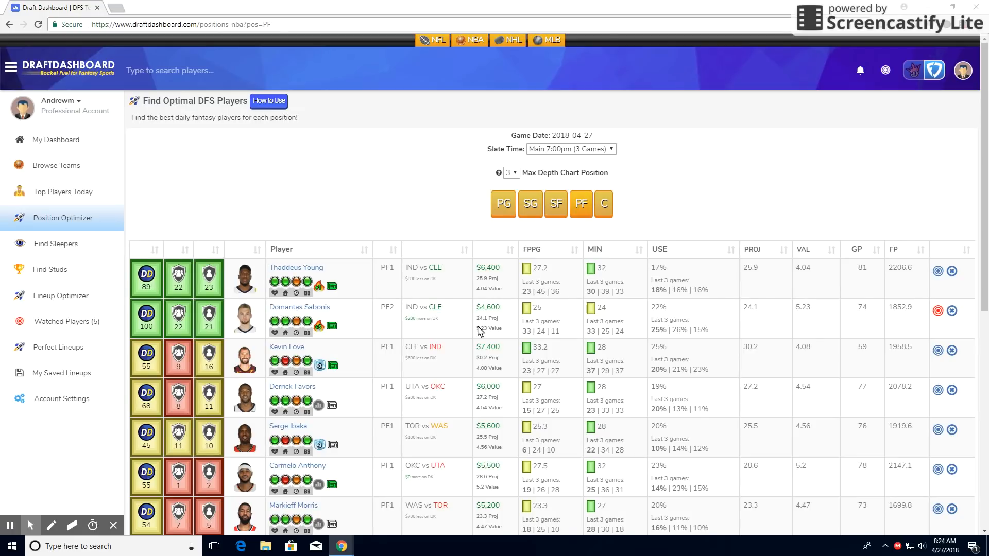
click(604, 204)
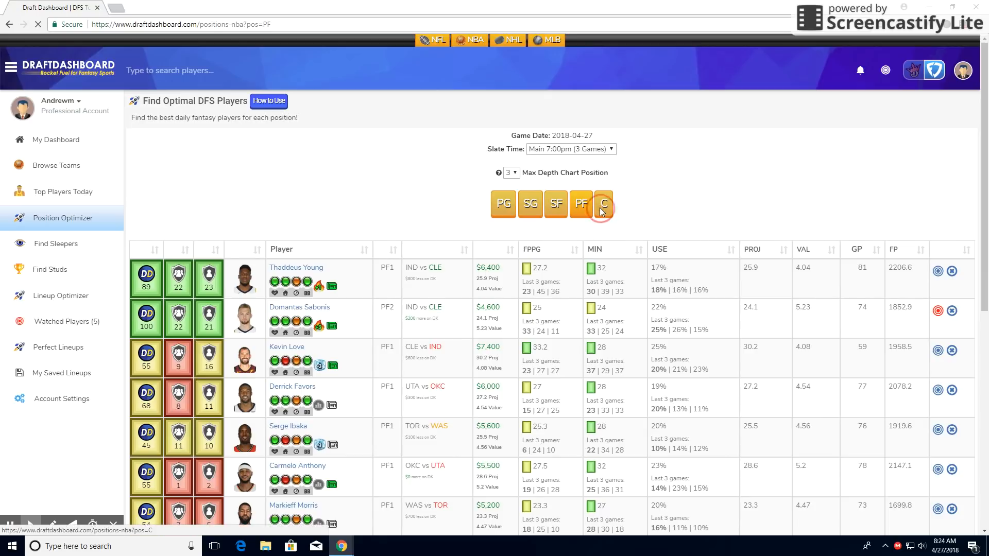
Scroll the seven-player center table led by Myles Turner, Marcin Gortat and Jakob Poeltl.
click(603, 203)
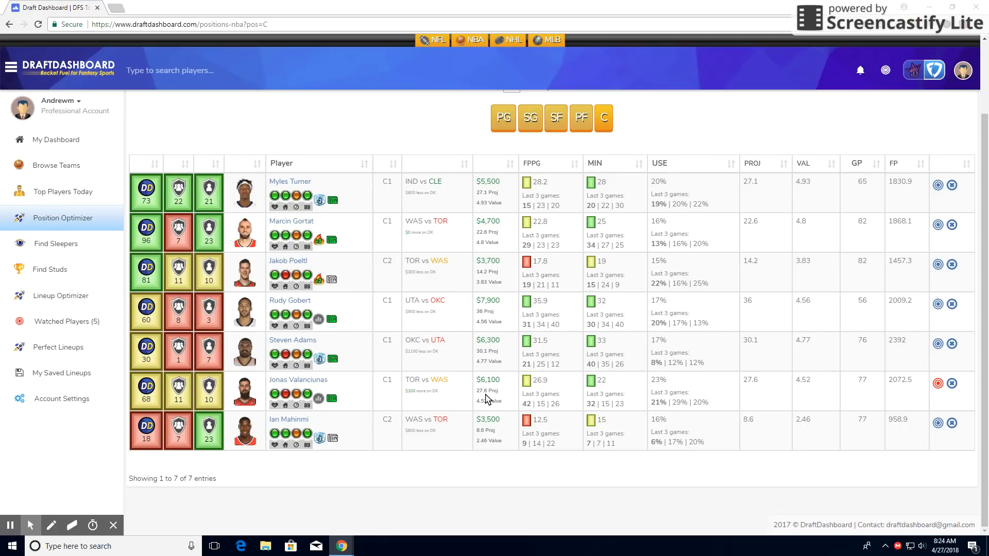
mouse_move(477, 405)
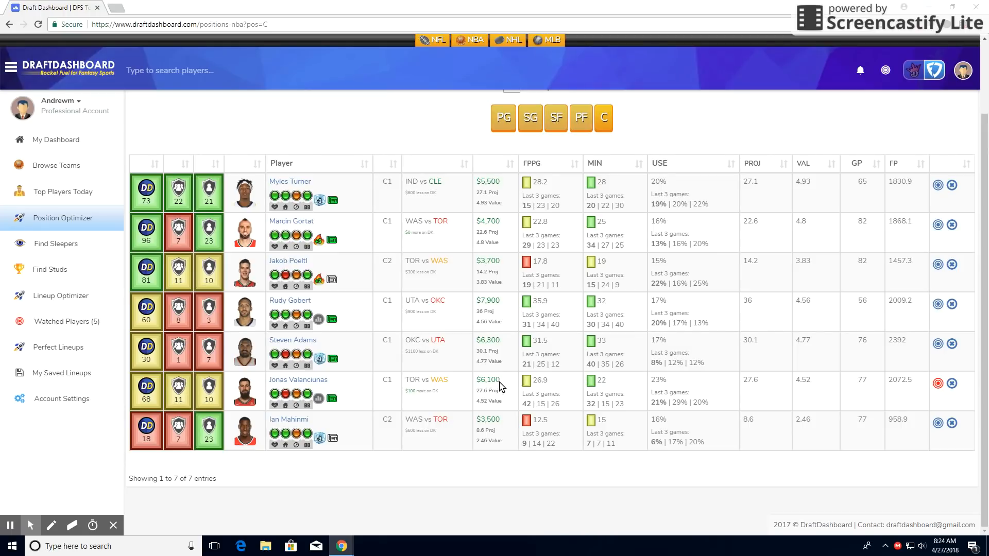
mouse_move(495, 385)
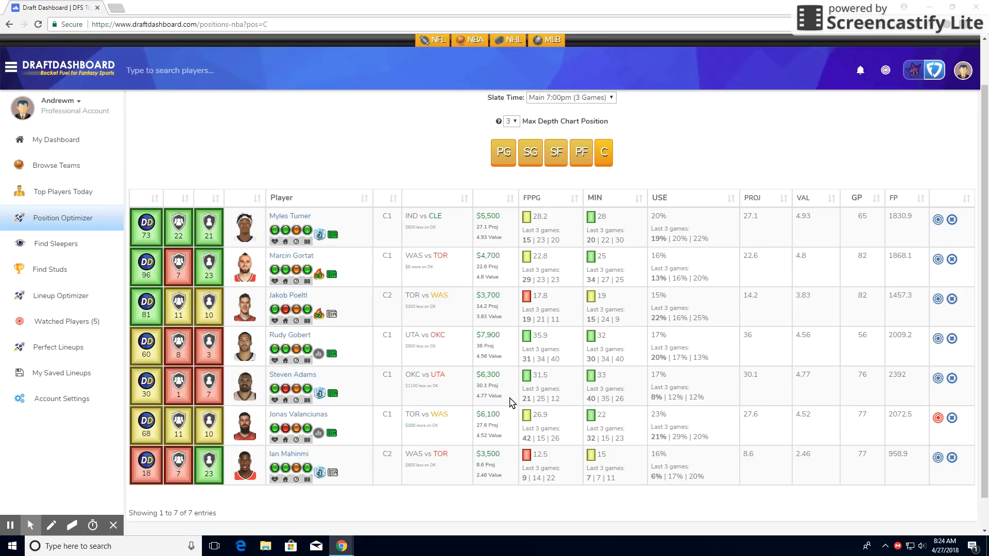
mouse_move(643, 421)
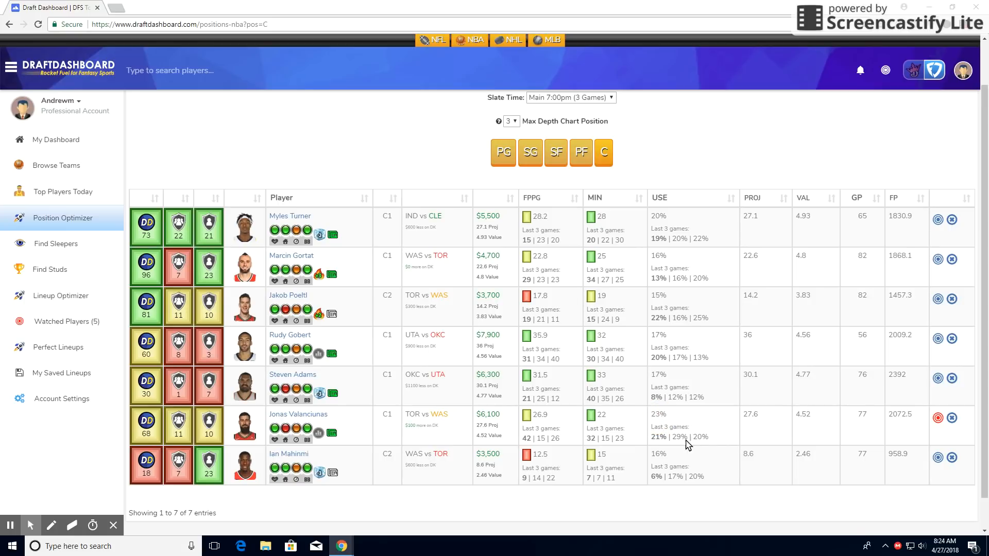
scroll(down, 3)
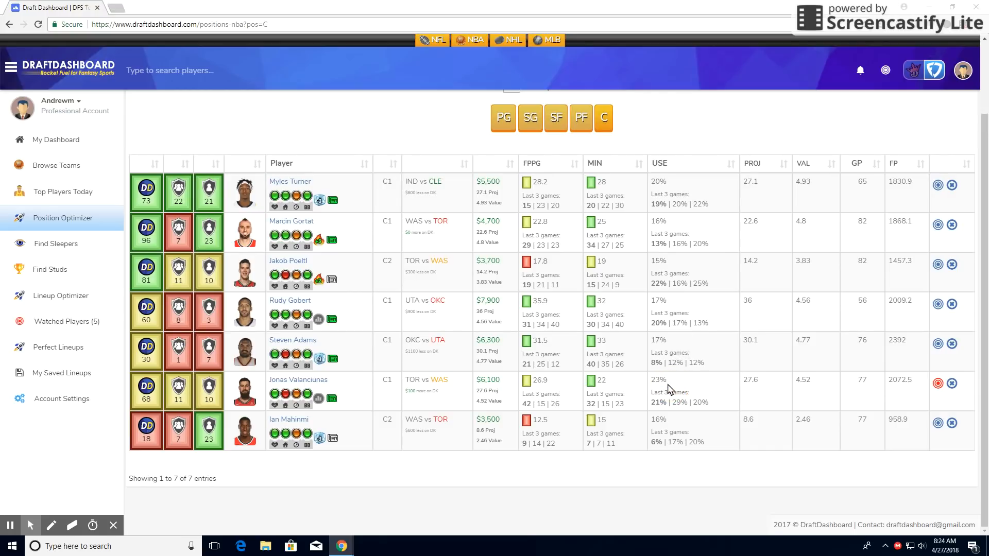
mouse_move(431, 430)
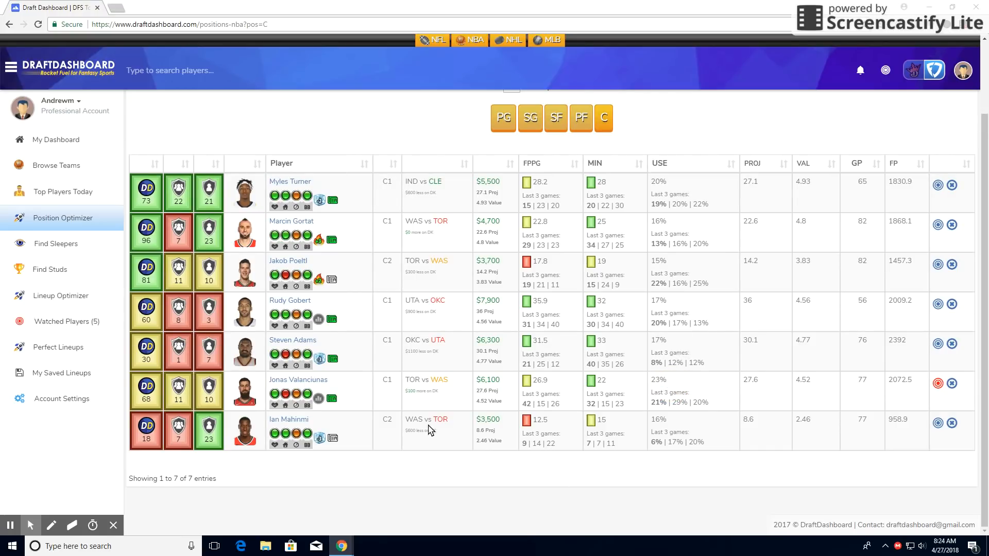
mouse_move(376, 400)
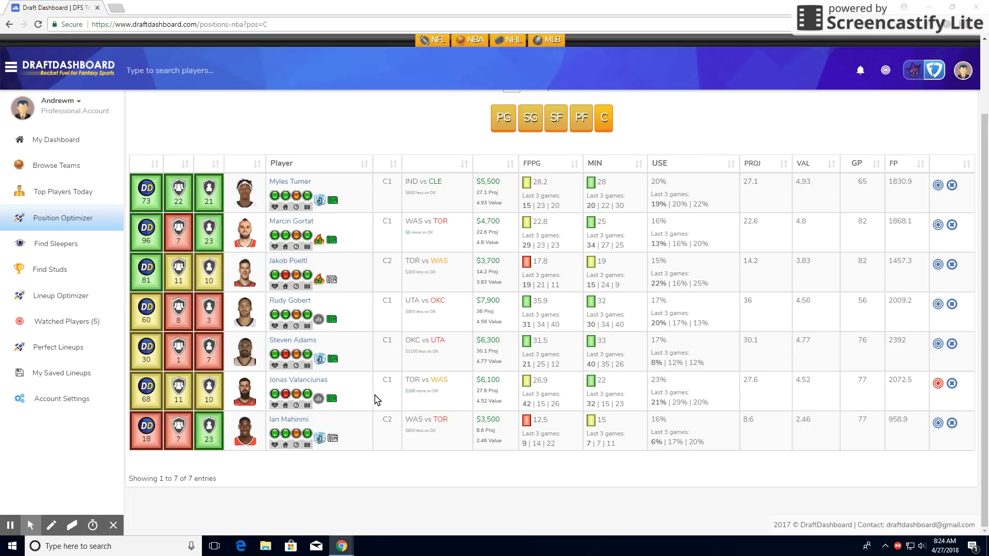
mouse_move(178, 390)
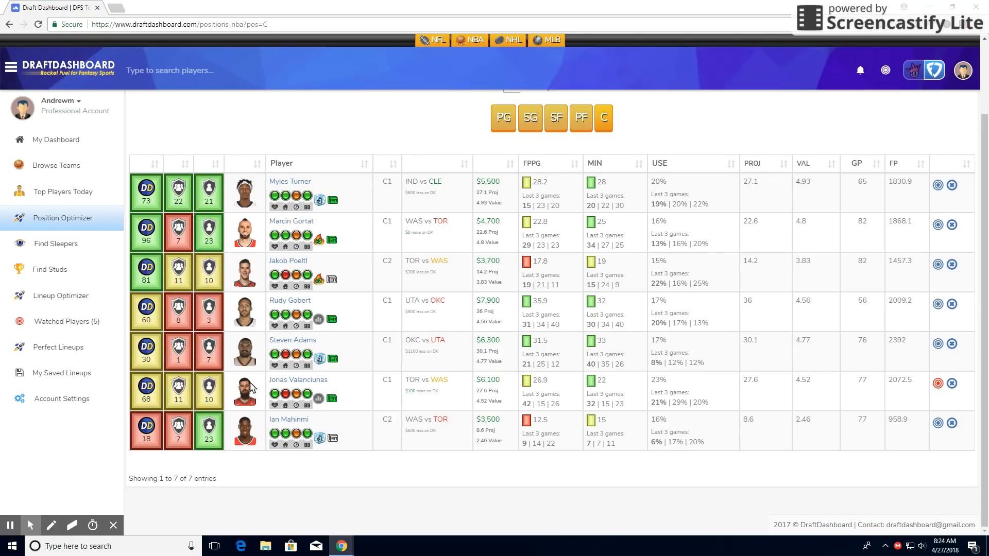
mouse_move(322, 383)
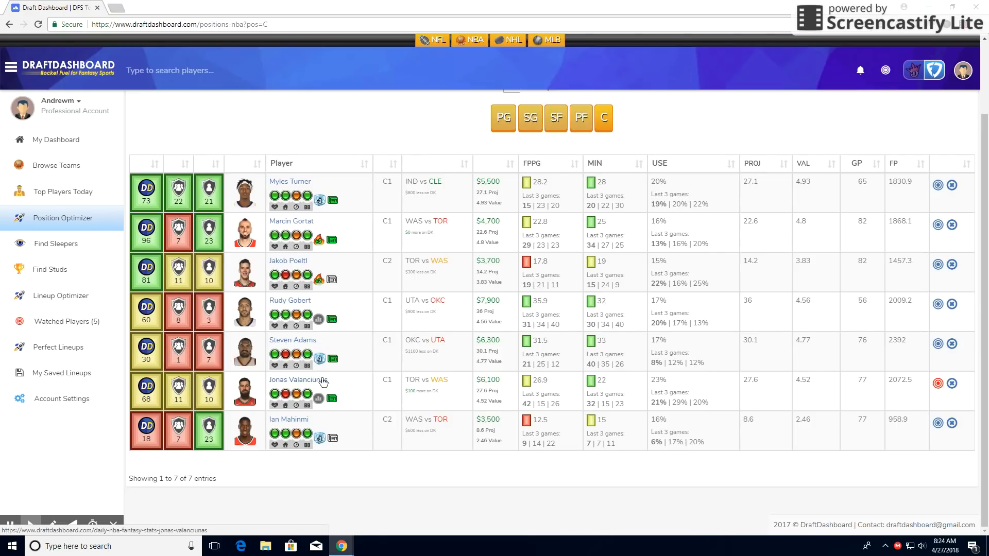
mouse_move(332, 398)
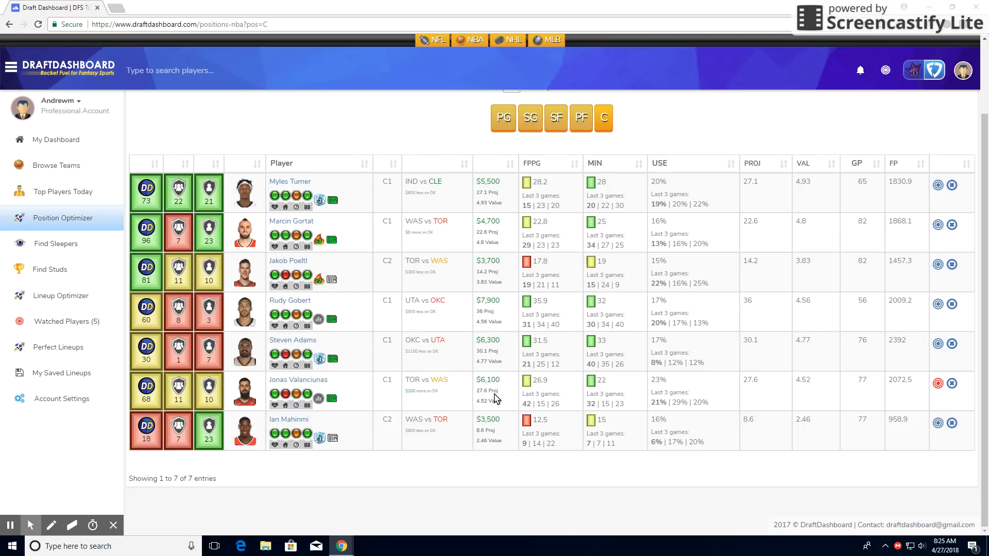
mouse_move(511, 391)
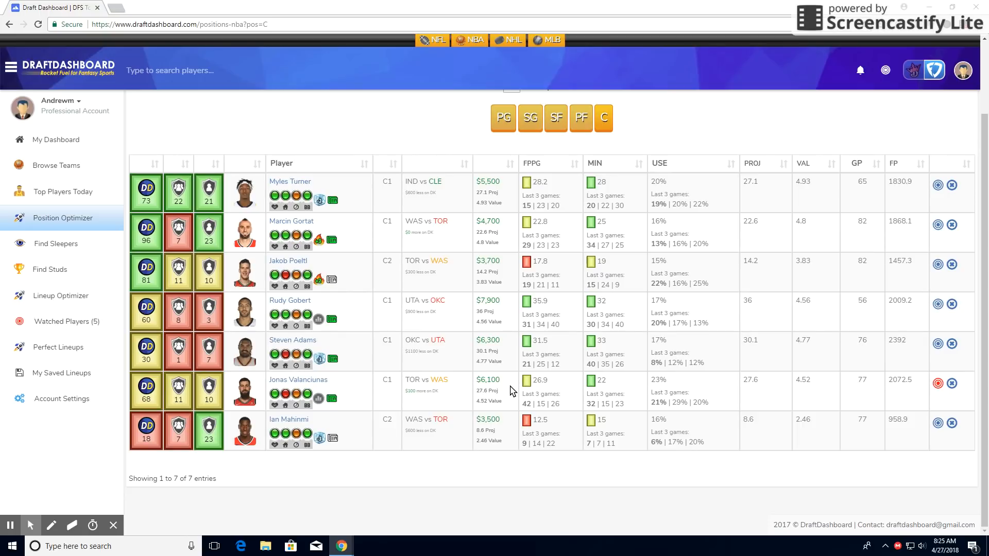
mouse_move(503, 360)
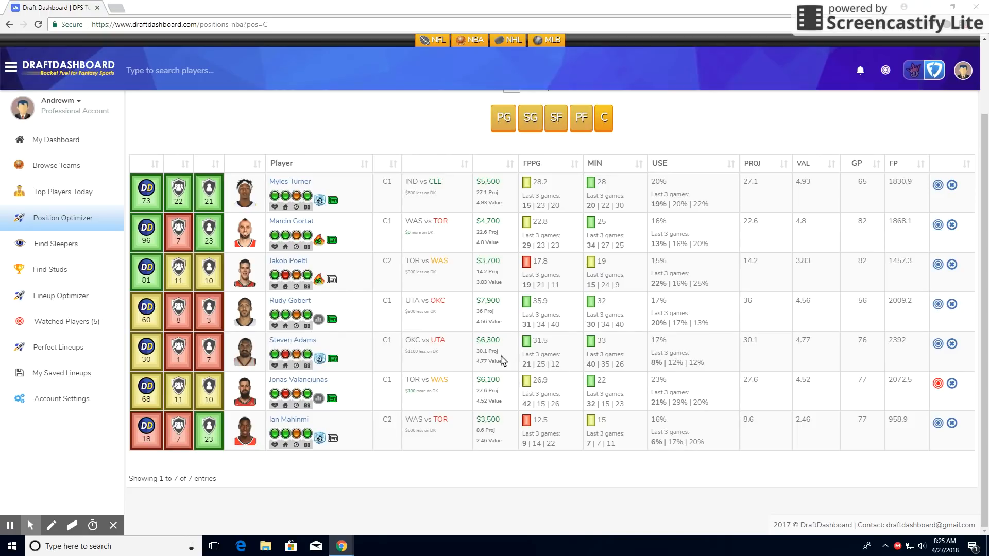
mouse_move(491, 394)
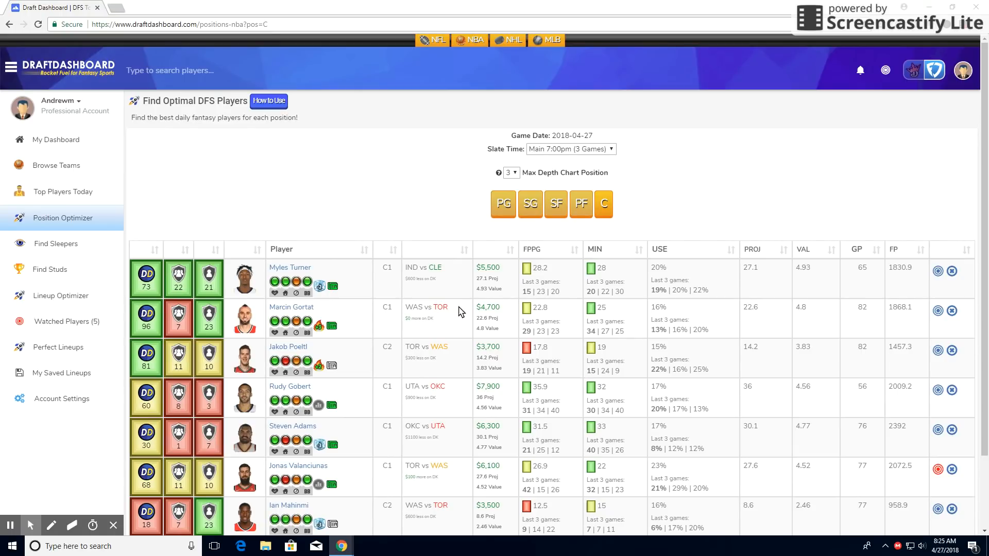
mouse_move(357, 209)
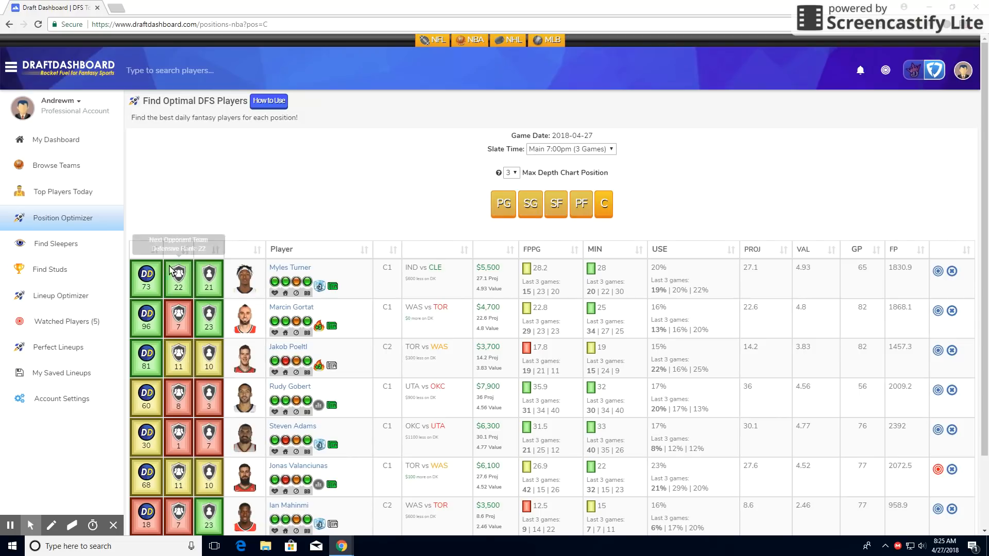
Show the five watched players, including Jonas Valanciunas, Domantas Sabonis and Victor Oladipo.
click(65, 321)
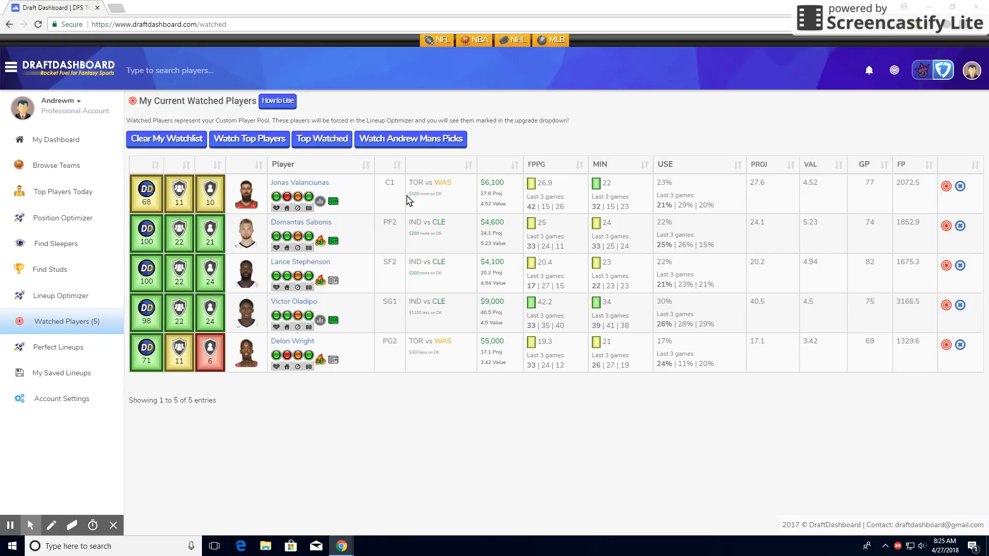
mouse_move(106, 175)
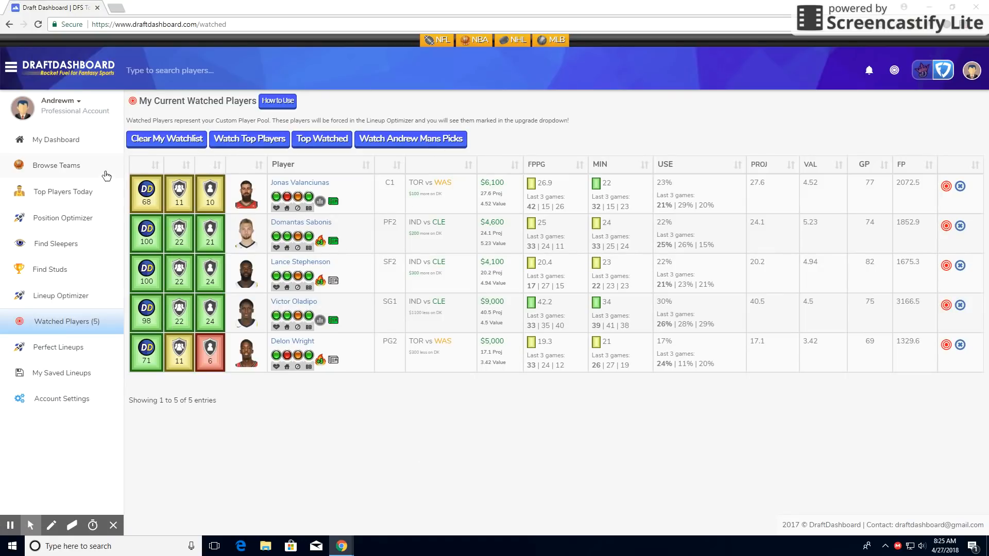
mouse_move(56, 165)
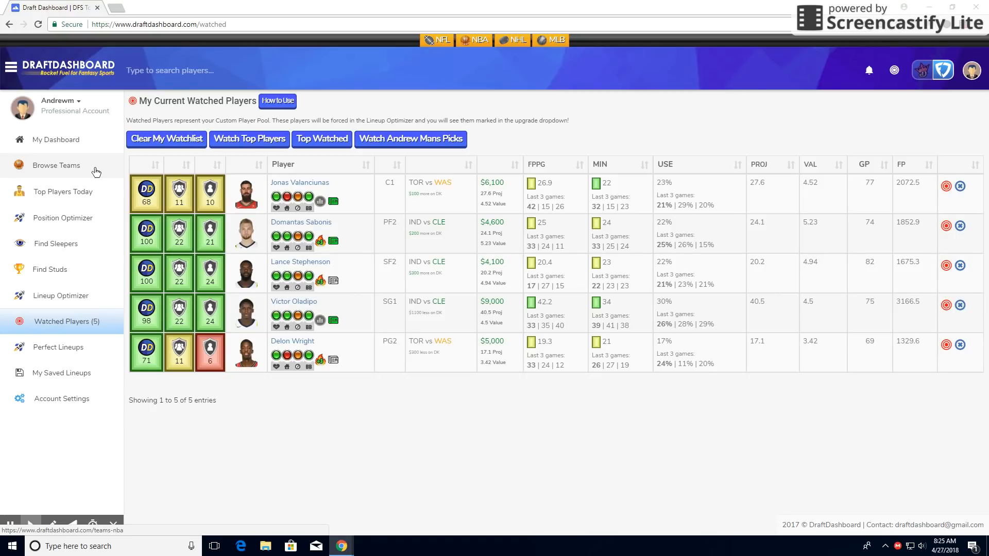
mouse_move(202, 439)
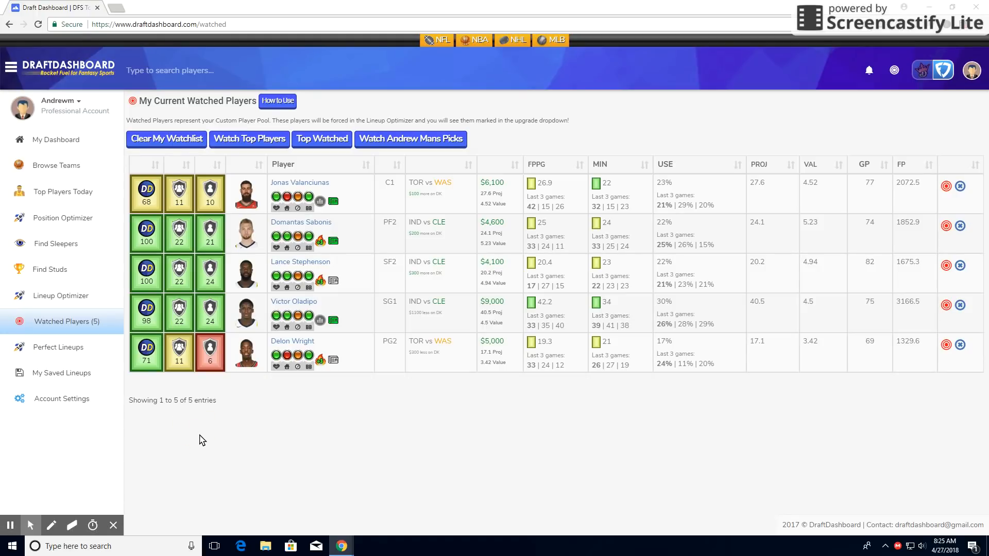